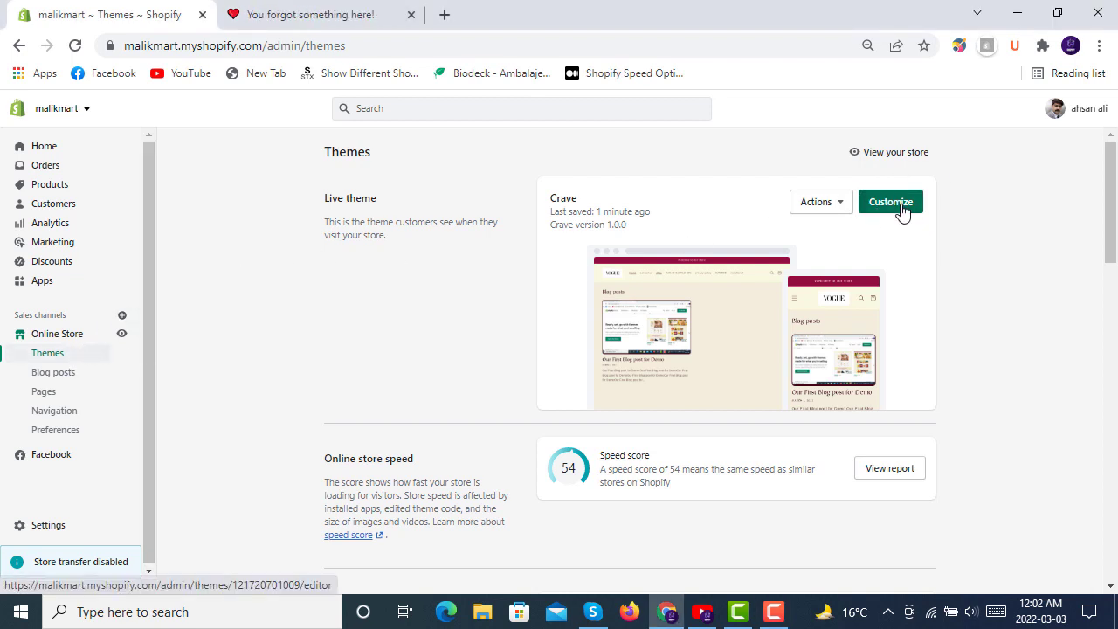
- Open the live Crave theme in the theme editor from the Themes page
{"action": "left_click", "coordinate": [889, 202]}
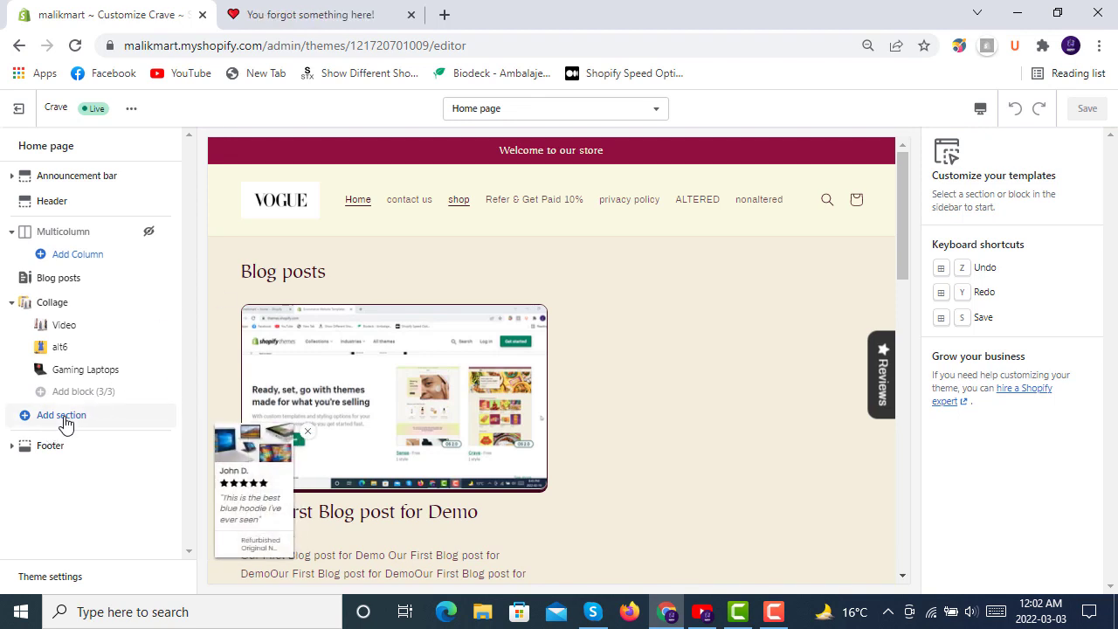
- Add a Collapsible content section with four rows to the home page
{"action": "left_click", "coordinate": [61, 413]}
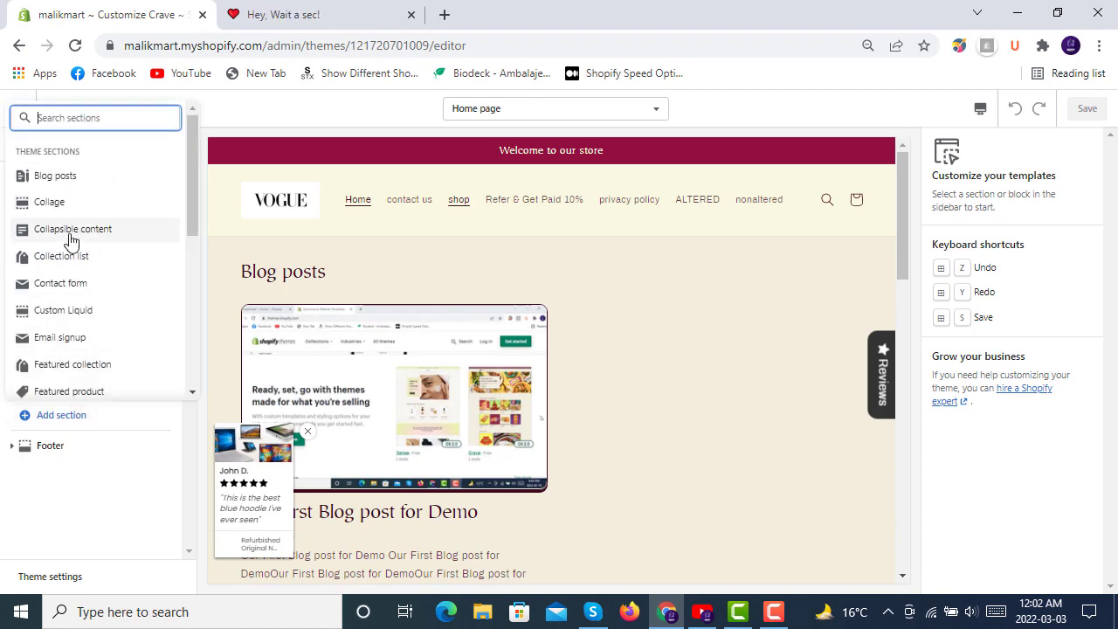
{"action": "left_click", "coordinate": [72, 229]}
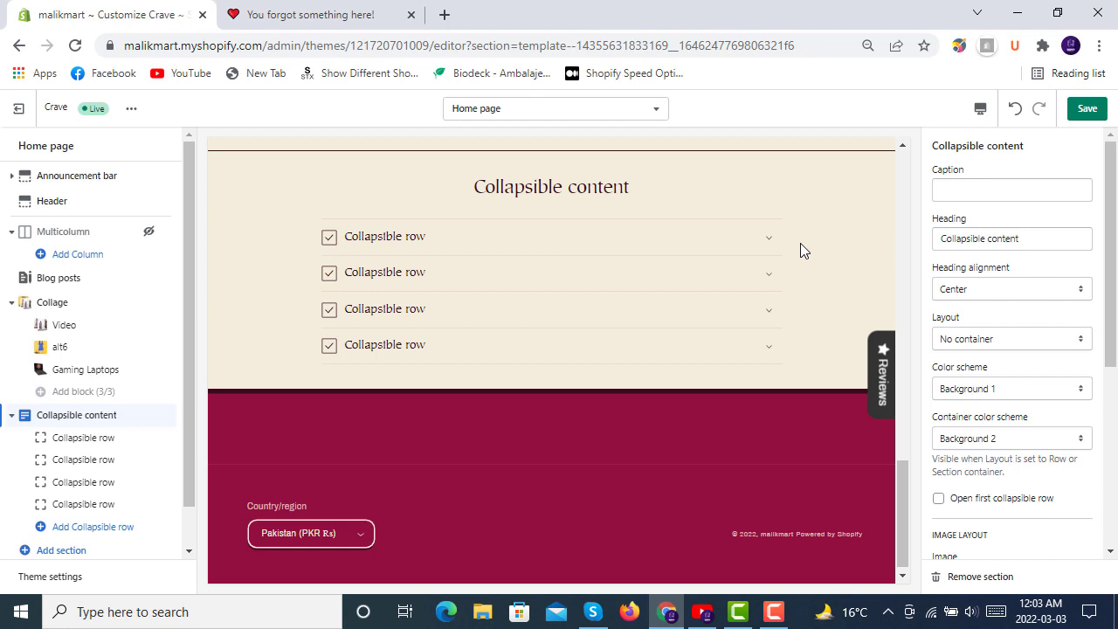
{"action": "mouse_move", "coordinate": [818, 281]}
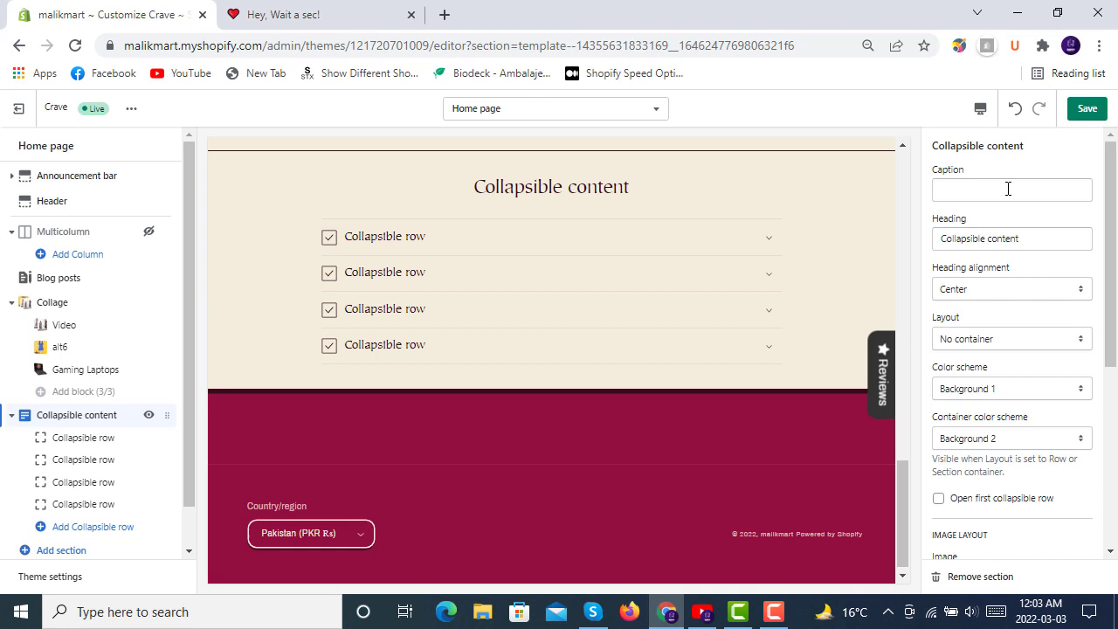
- Add the caption 'first FAQ' and keep the heading centered after trying Left
{"action": "left_click", "coordinate": [1011, 189]}
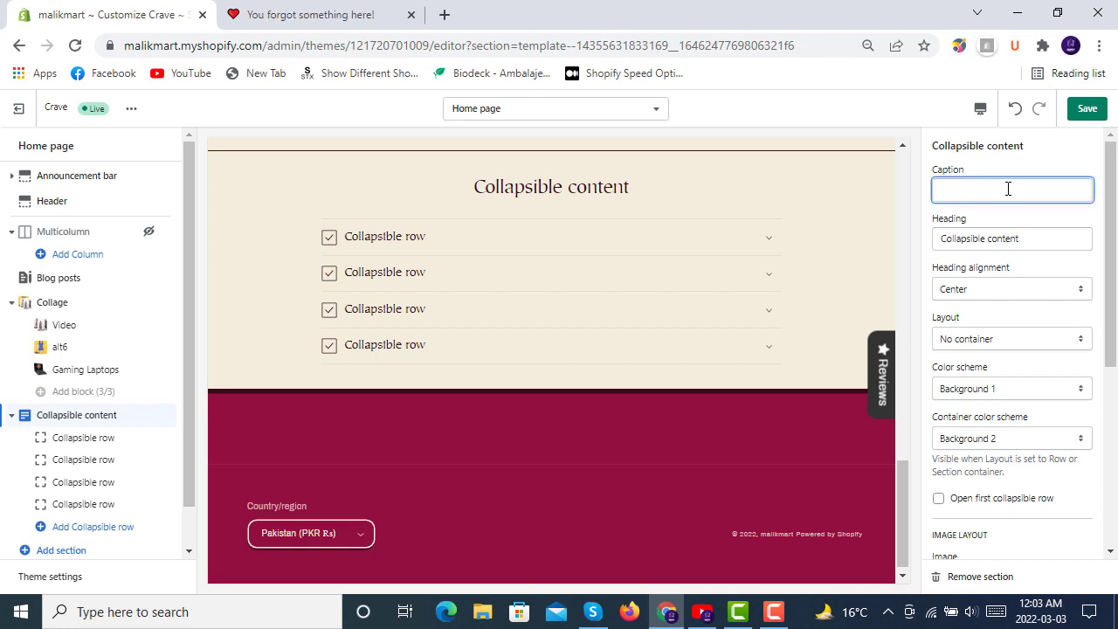
{"action": "type", "text": "first FAQ"}
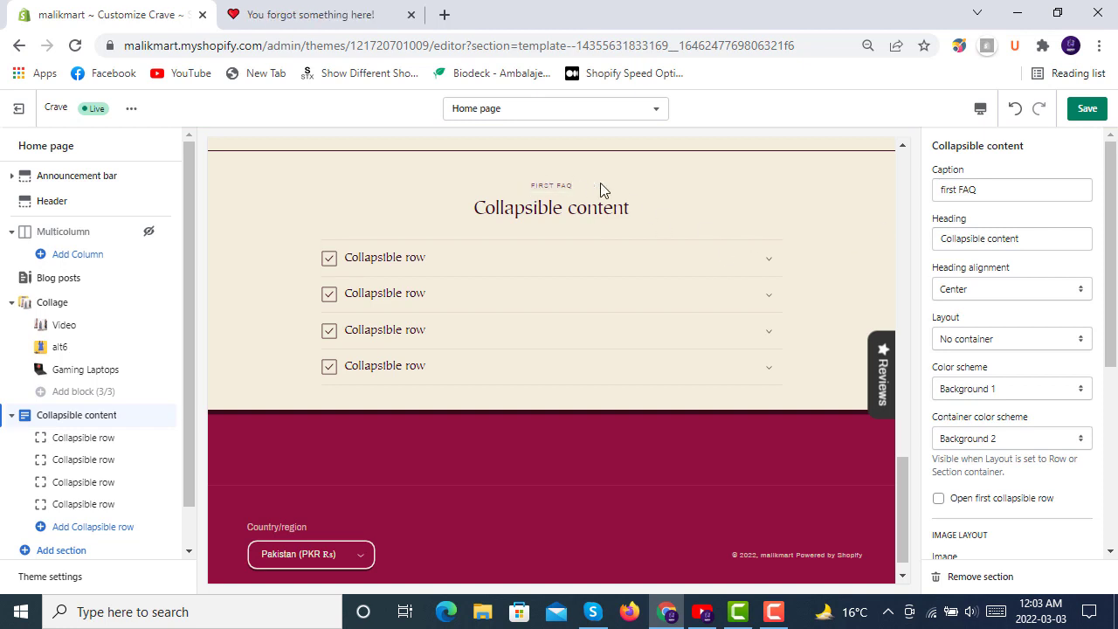
{"action": "left_click", "coordinate": [1012, 239]}
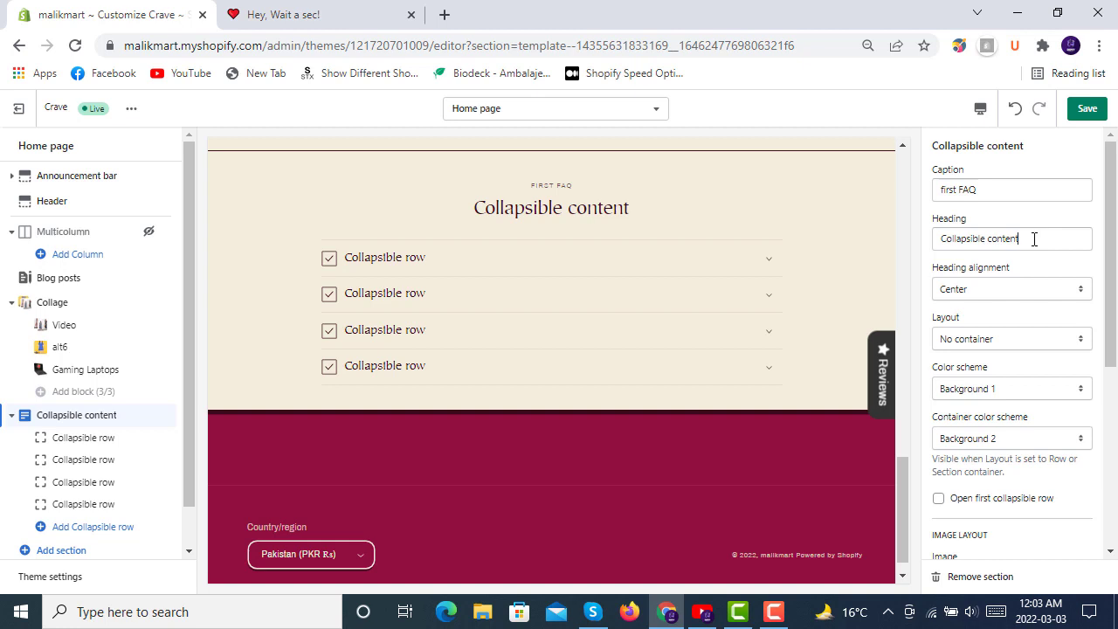
{"action": "triple_click", "coordinate": [1010, 238]}
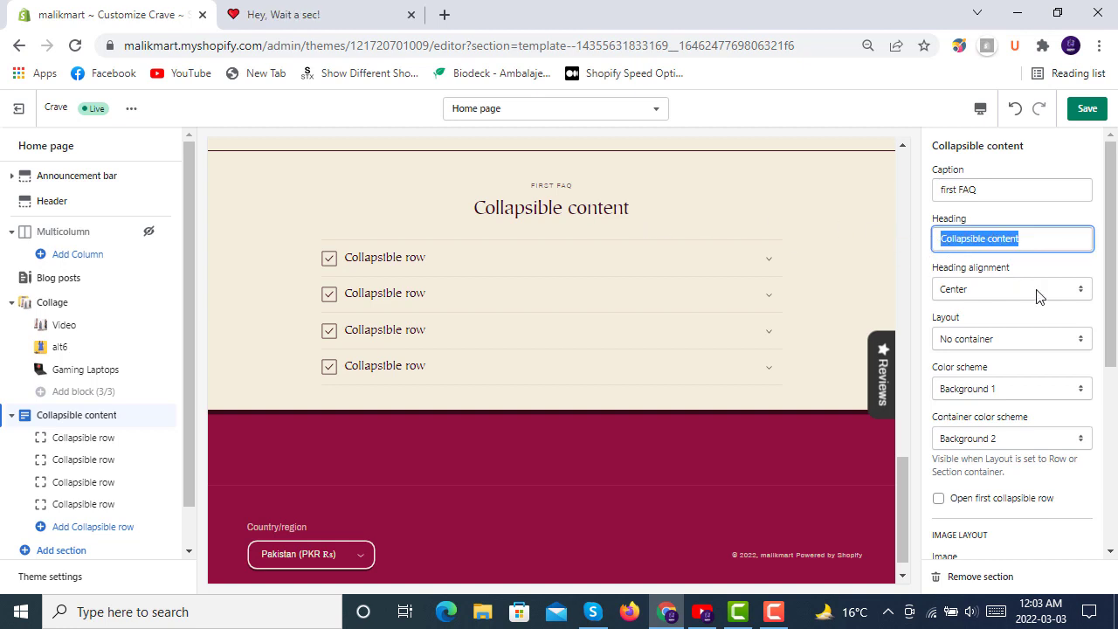
{"action": "left_click", "coordinate": [1010, 288]}
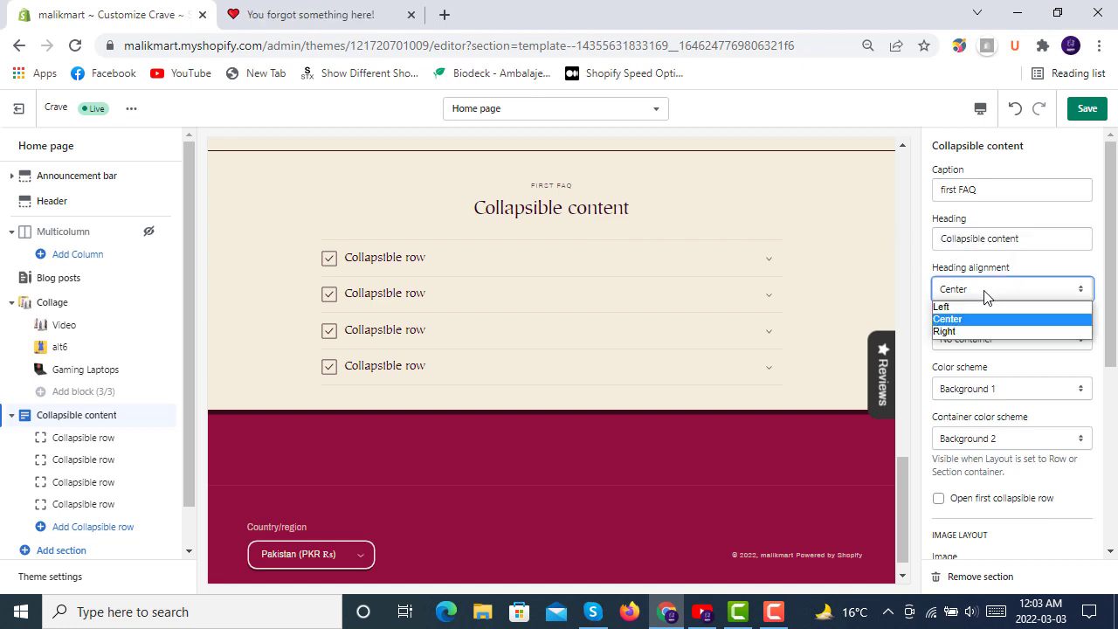
{"action": "left_click", "coordinate": [942, 305]}
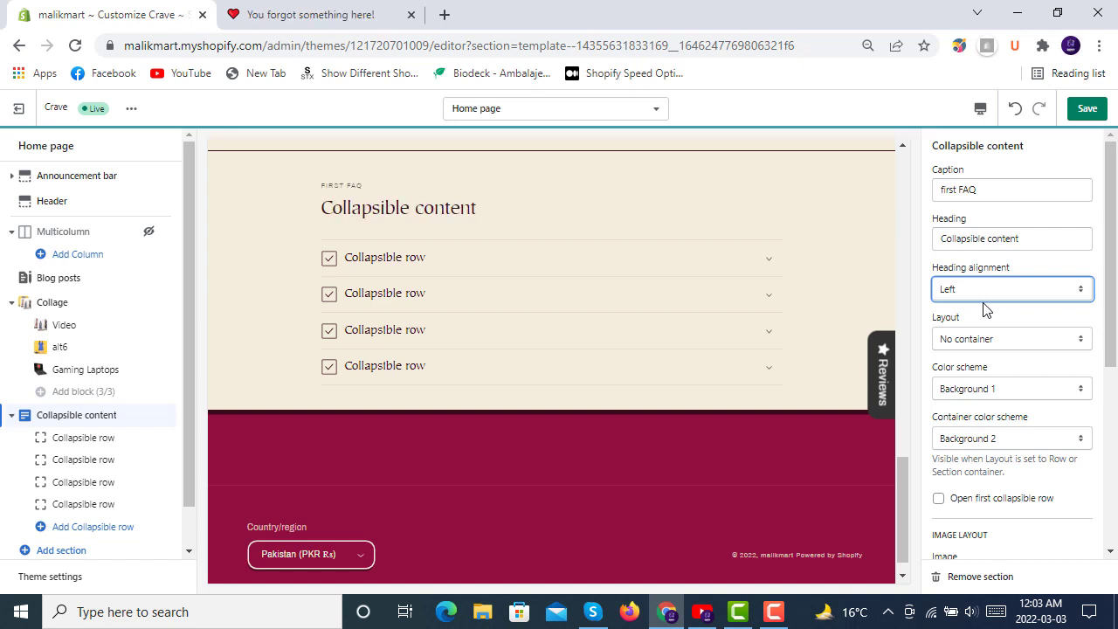
{"action": "left_click", "coordinate": [1011, 288]}
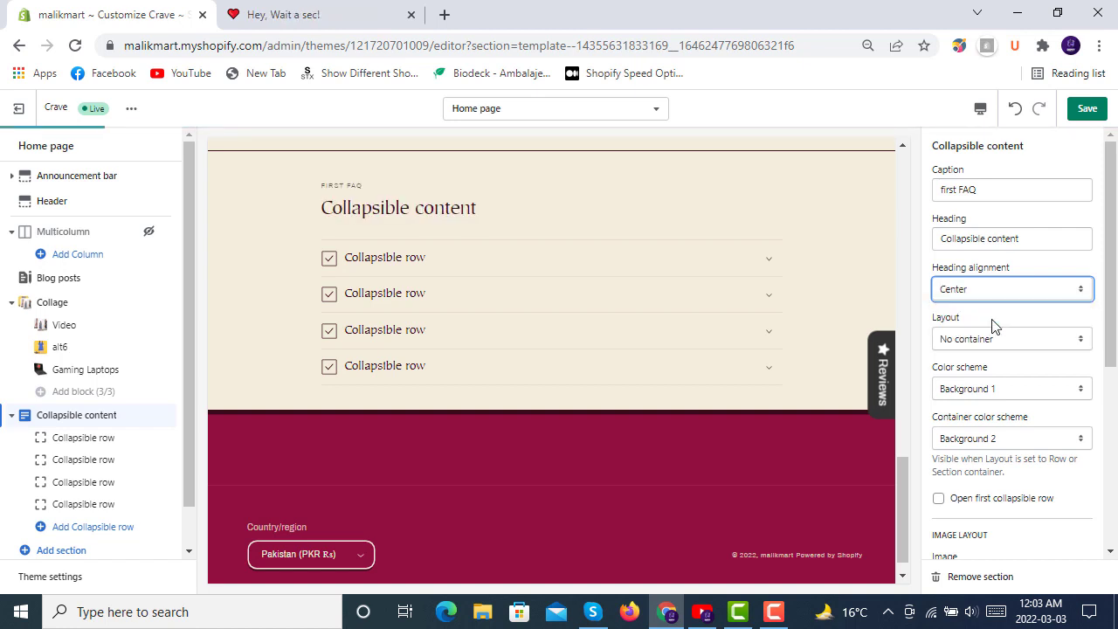
- Set the layout to Section container after trying Row container and No container
{"action": "left_click", "coordinate": [1011, 339]}
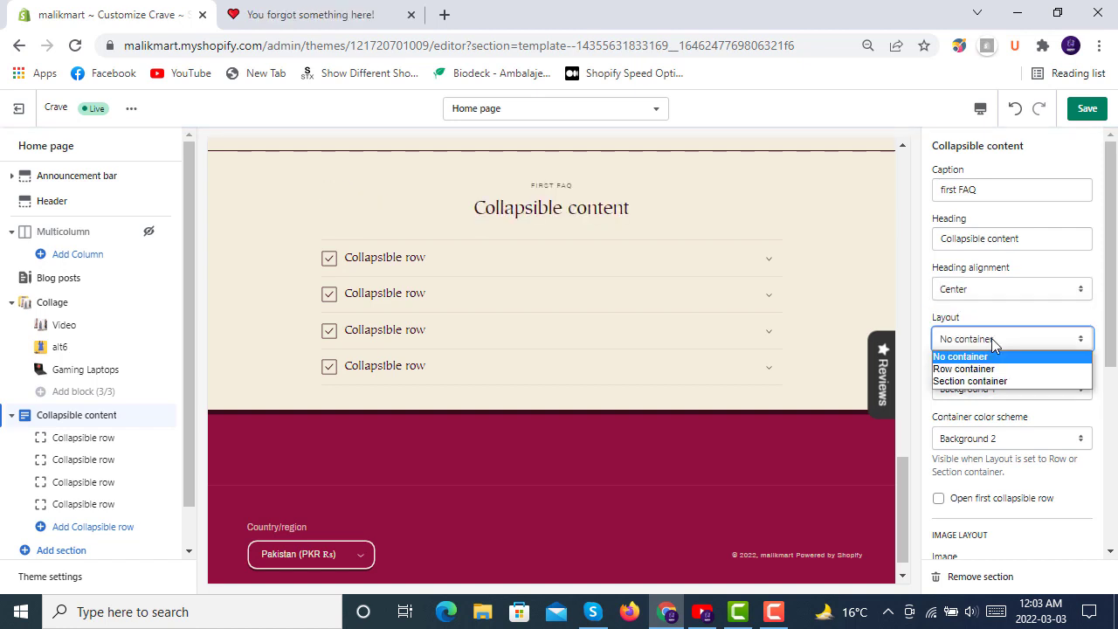
{"action": "left_click", "coordinate": [963, 367]}
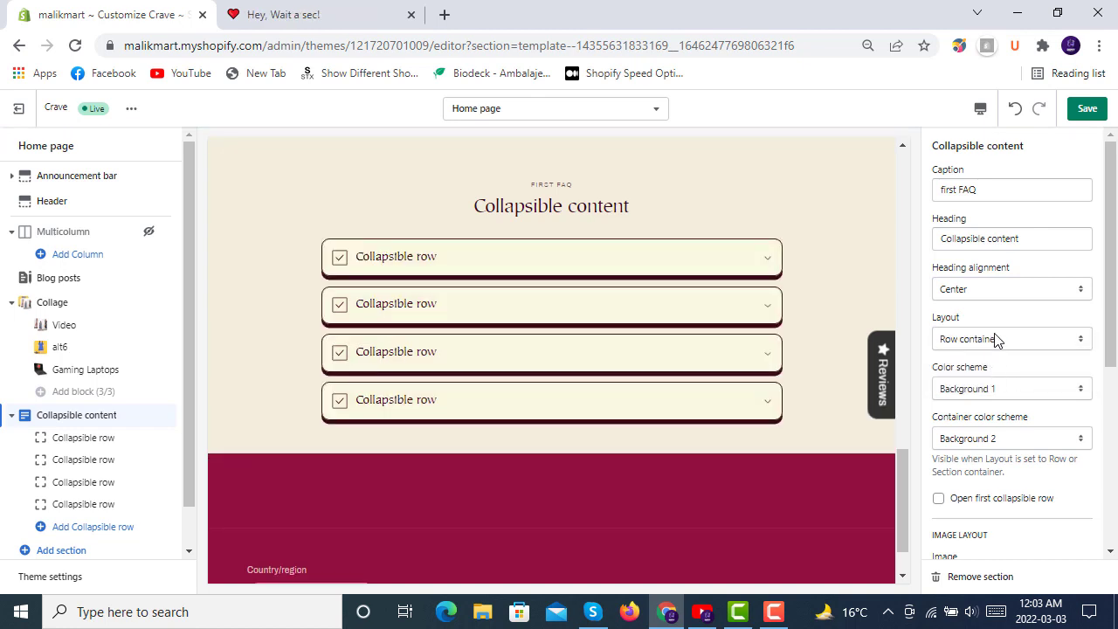
{"action": "left_click", "coordinate": [1010, 338]}
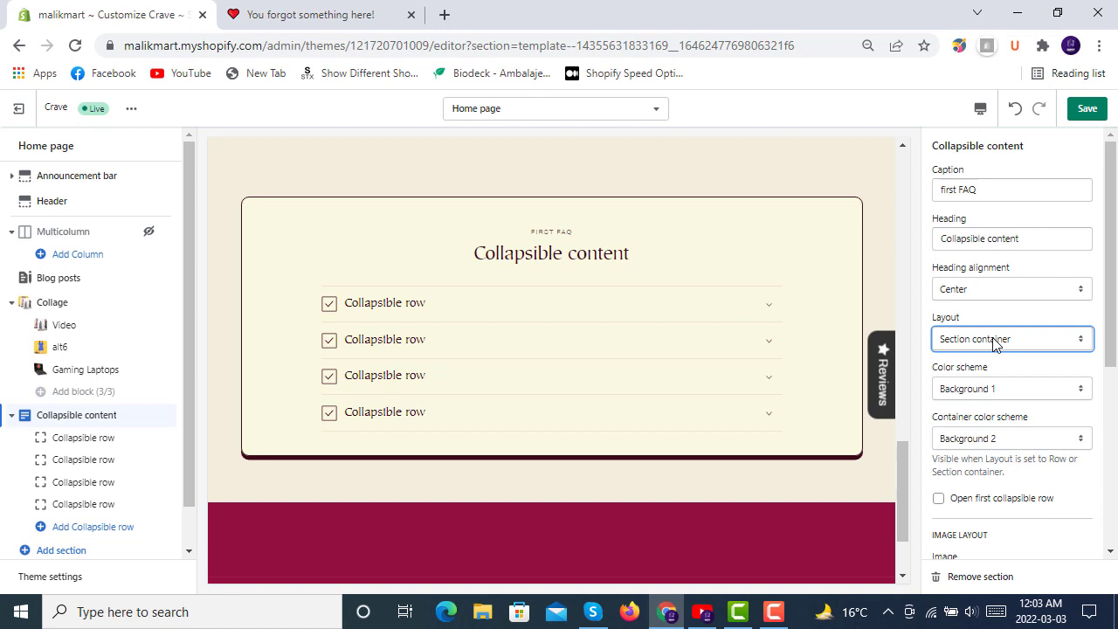
{"action": "left_click", "coordinate": [1011, 338]}
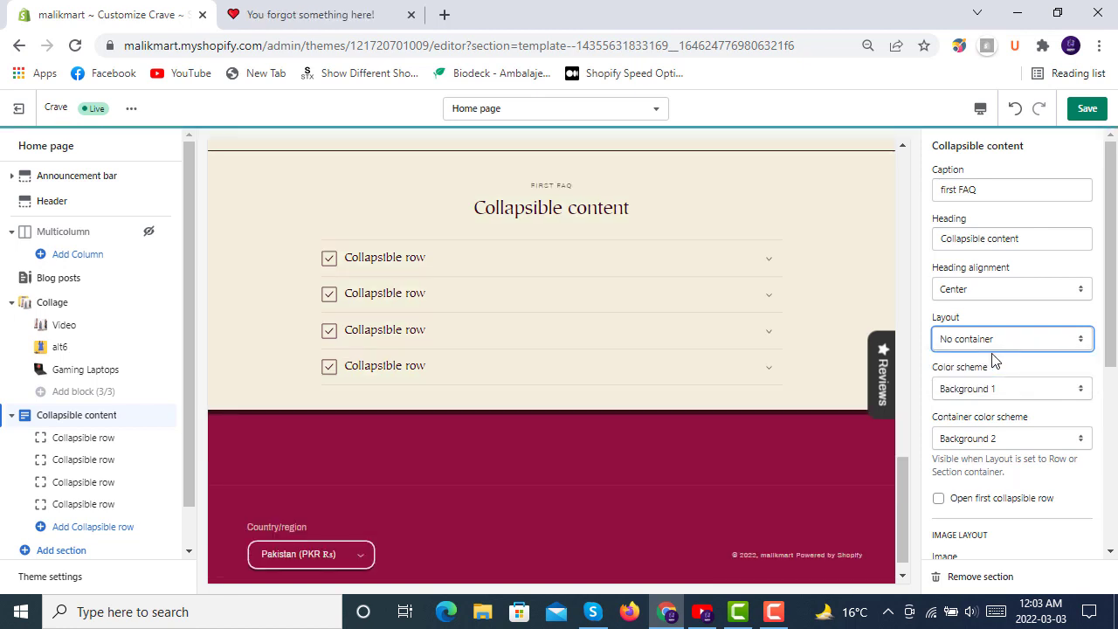
{"action": "left_click", "coordinate": [1010, 339]}
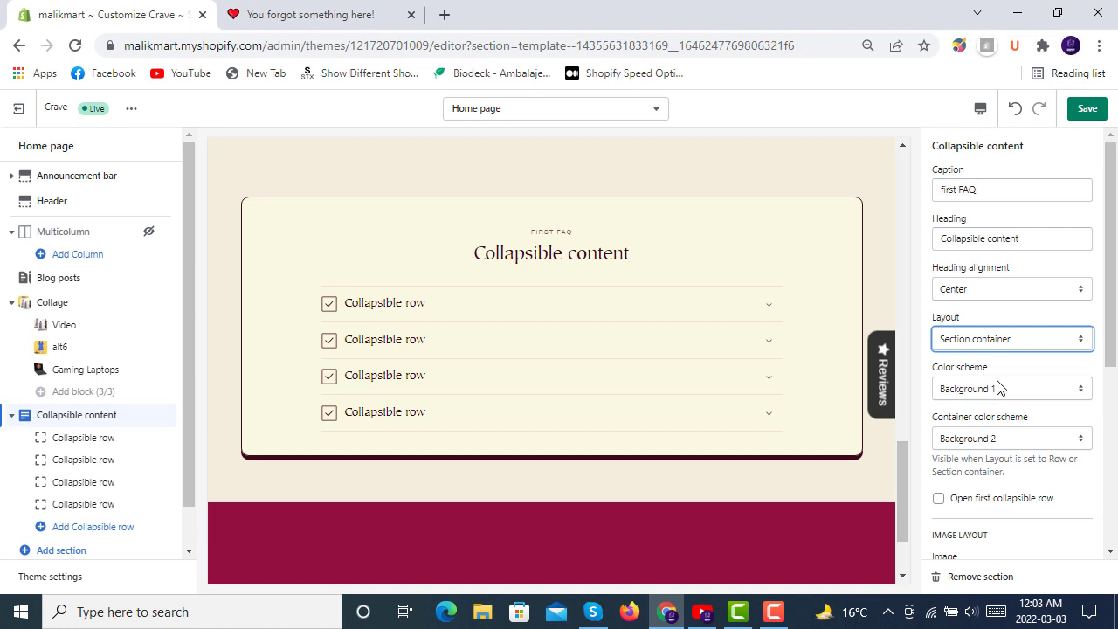
- Set the section colour scheme to Background 2 after trying Accent 1 and Accent 2
{"action": "left_click", "coordinate": [1011, 387]}
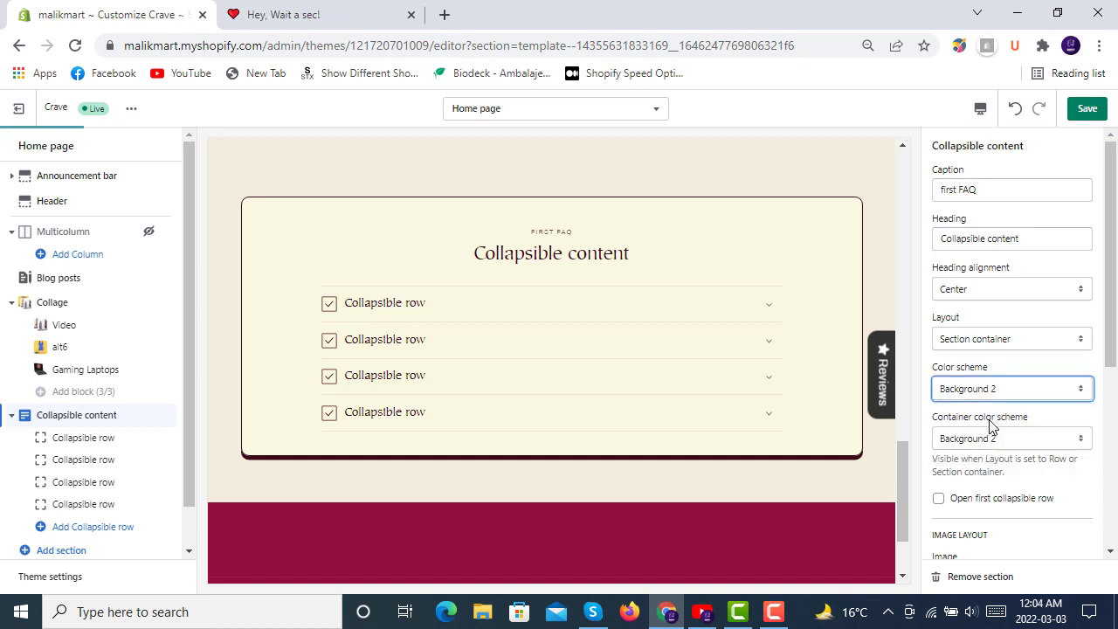
{"action": "left_click", "coordinate": [1011, 388]}
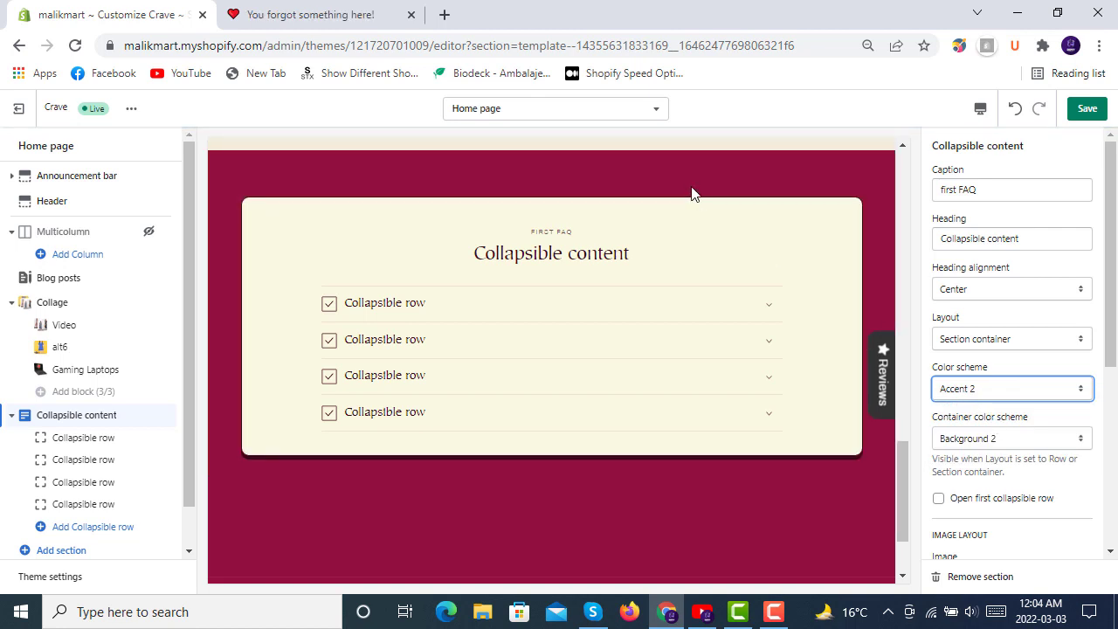
{"action": "left_click", "coordinate": [1010, 387]}
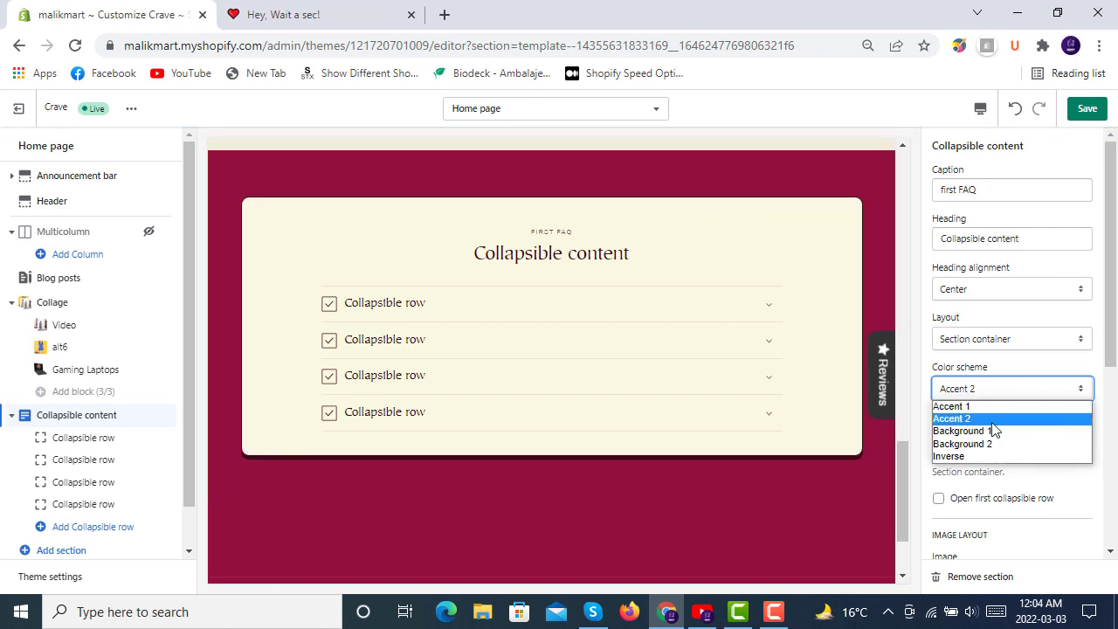
{"action": "left_click", "coordinate": [951, 406]}
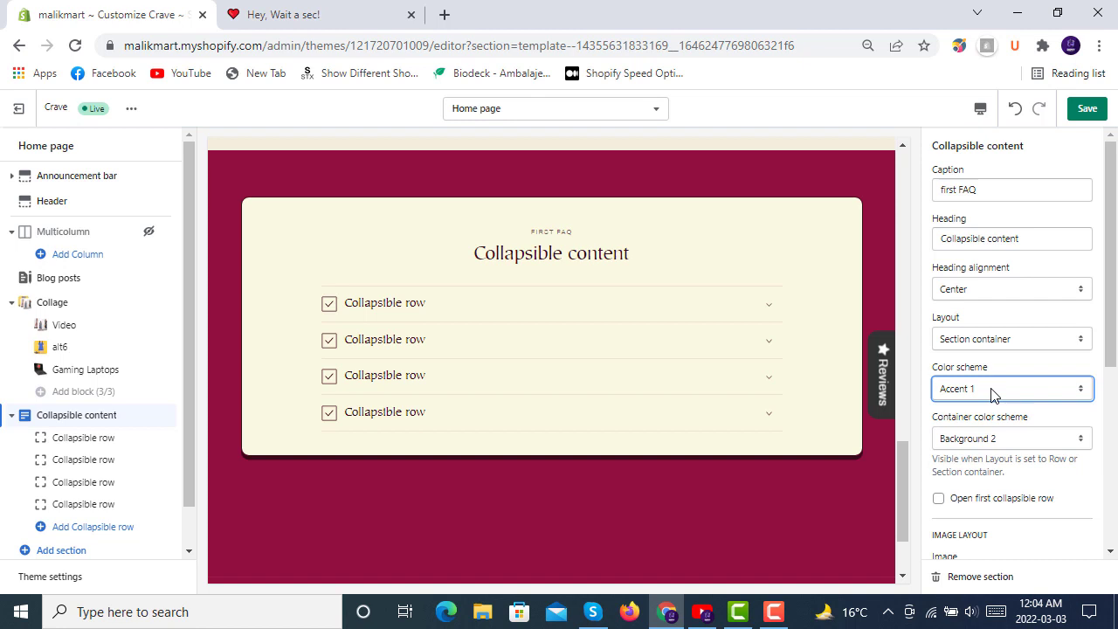
{"action": "left_click", "coordinate": [1011, 387]}
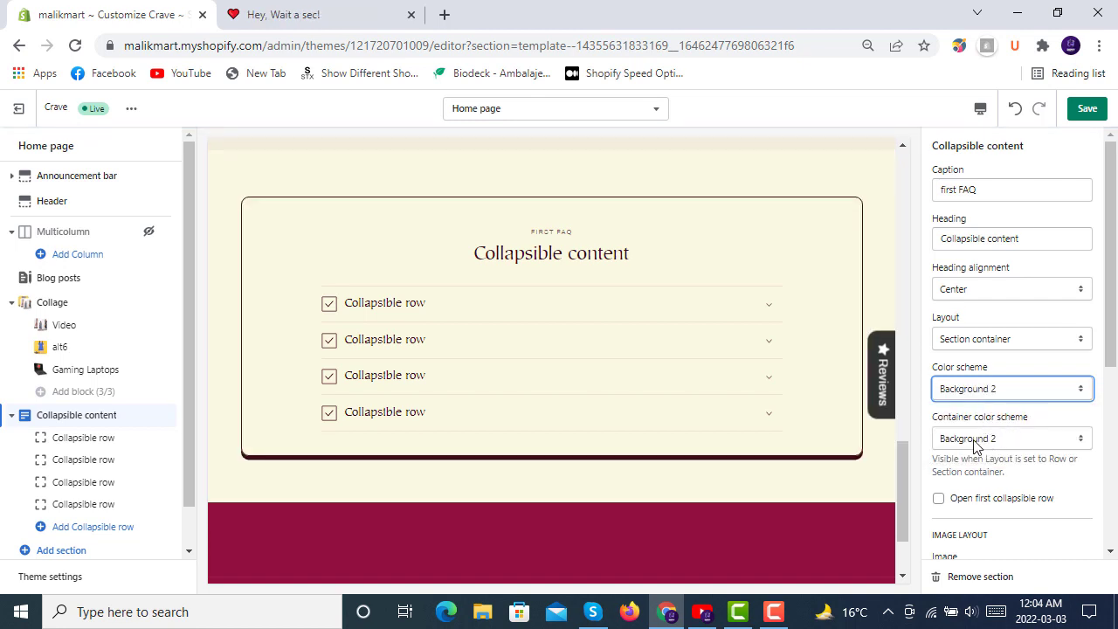
- Give the section container the dark Inverse colour scheme
{"action": "left_click", "coordinate": [1010, 438]}
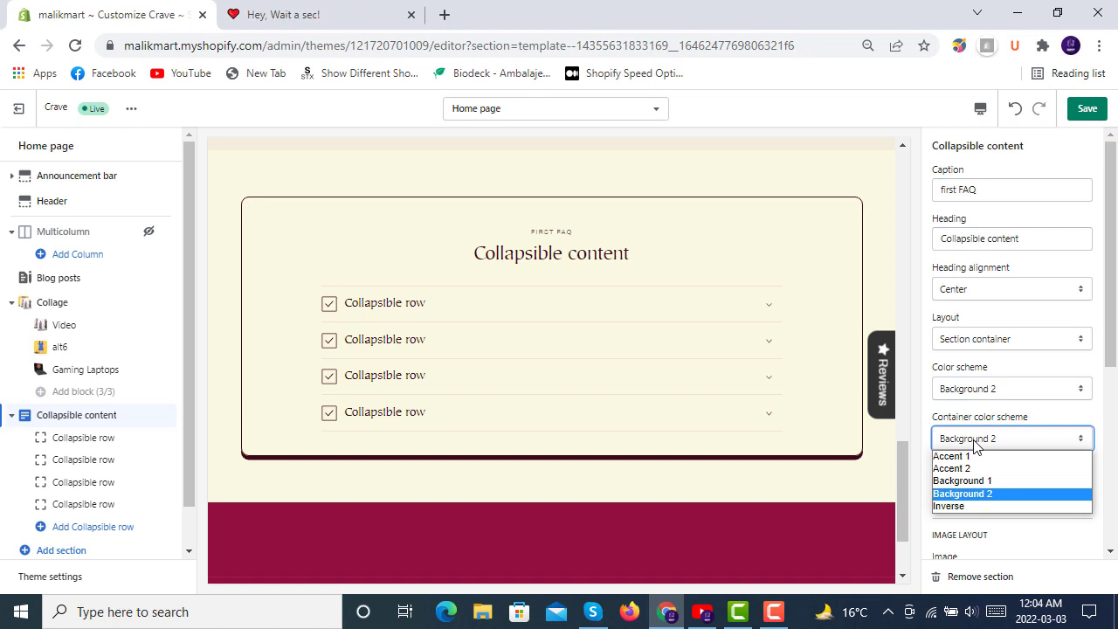
{"action": "left_click", "coordinate": [948, 506]}
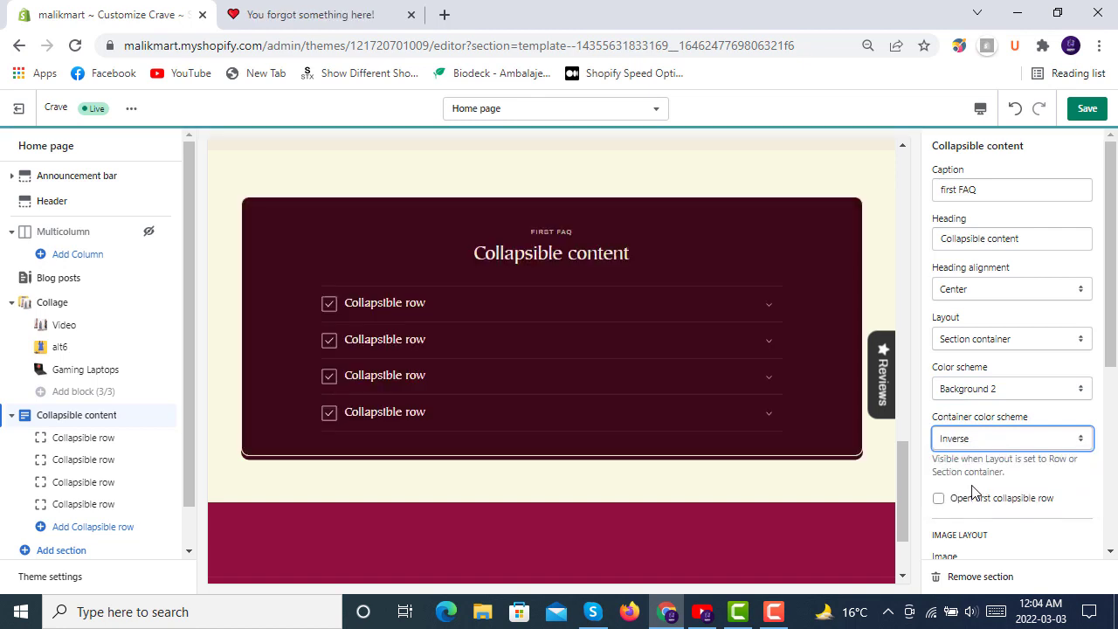
{"action": "scroll", "scroll_direction": "down", "scroll_amount": 3}
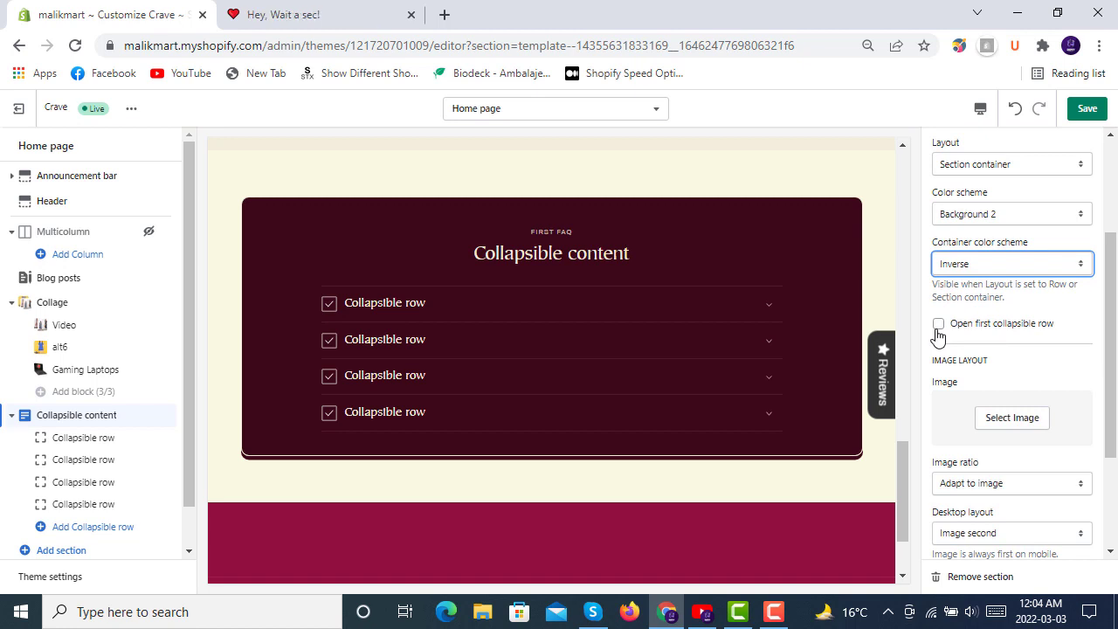
- Open the first row by default and add the woman-in-white photo from the library
{"action": "left_click", "coordinate": [938, 323]}
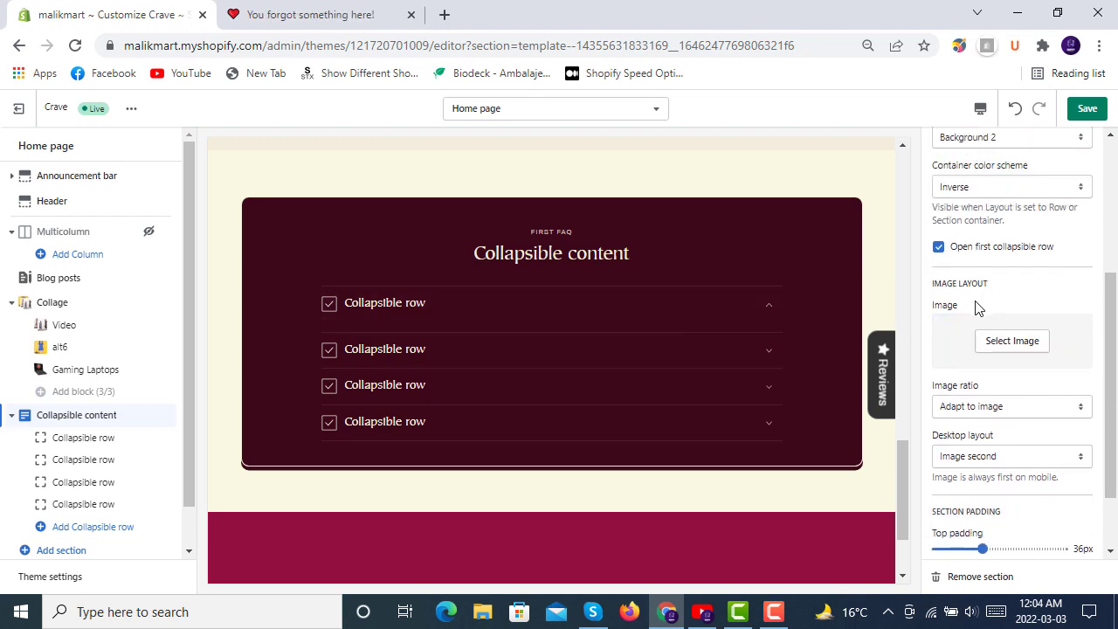
{"action": "left_click", "coordinate": [1011, 340]}
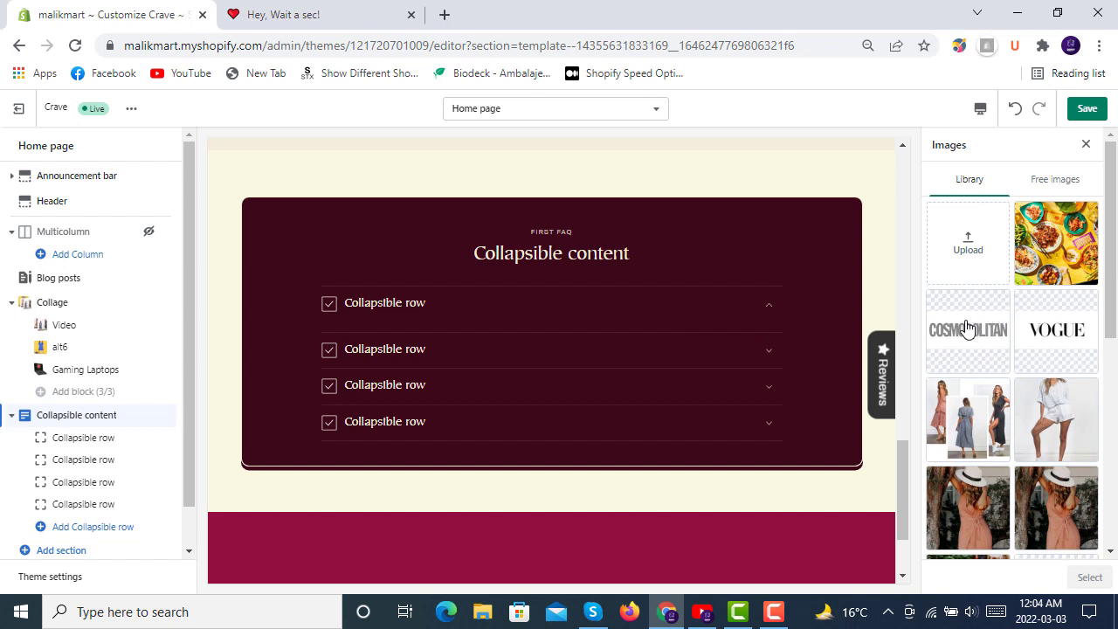
{"action": "left_click", "coordinate": [1056, 419]}
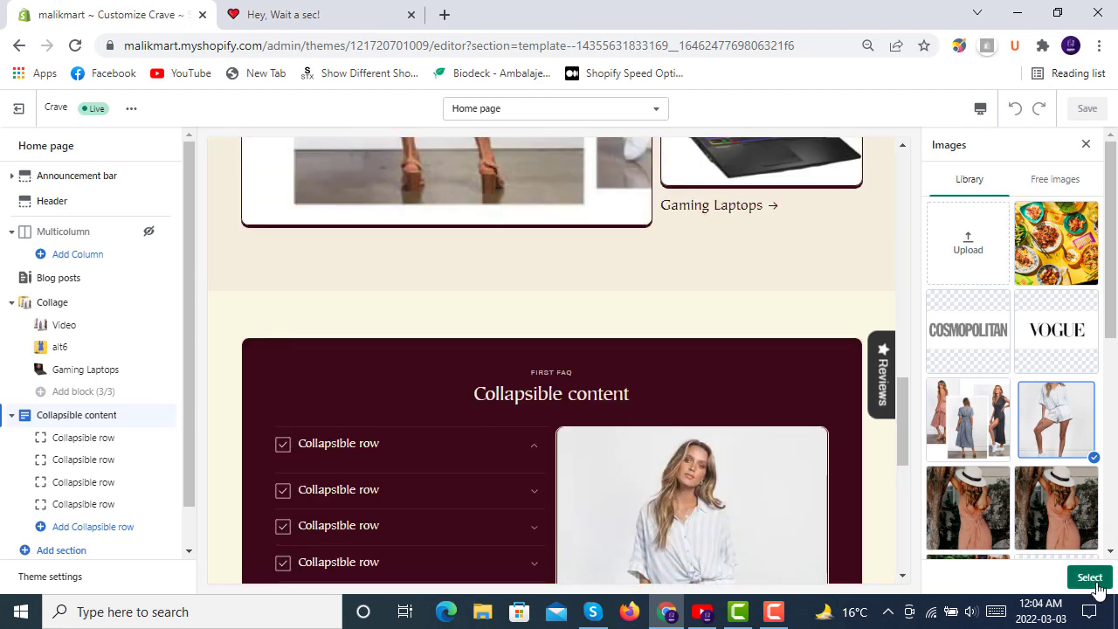
{"action": "left_click", "coordinate": [1089, 577]}
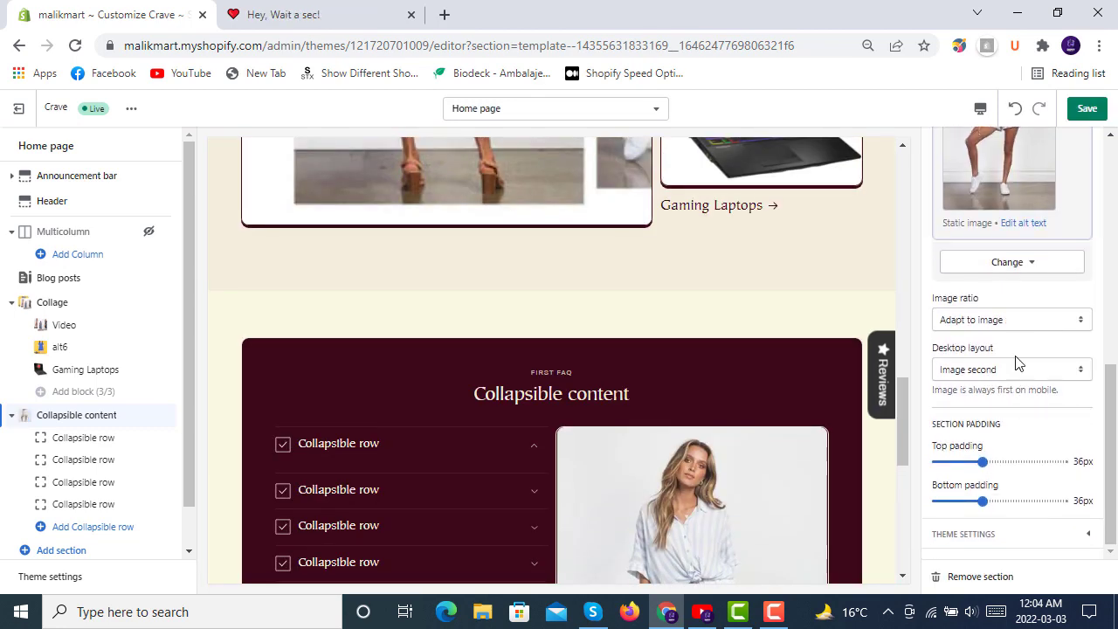
{"action": "left_click", "coordinate": [1010, 318]}
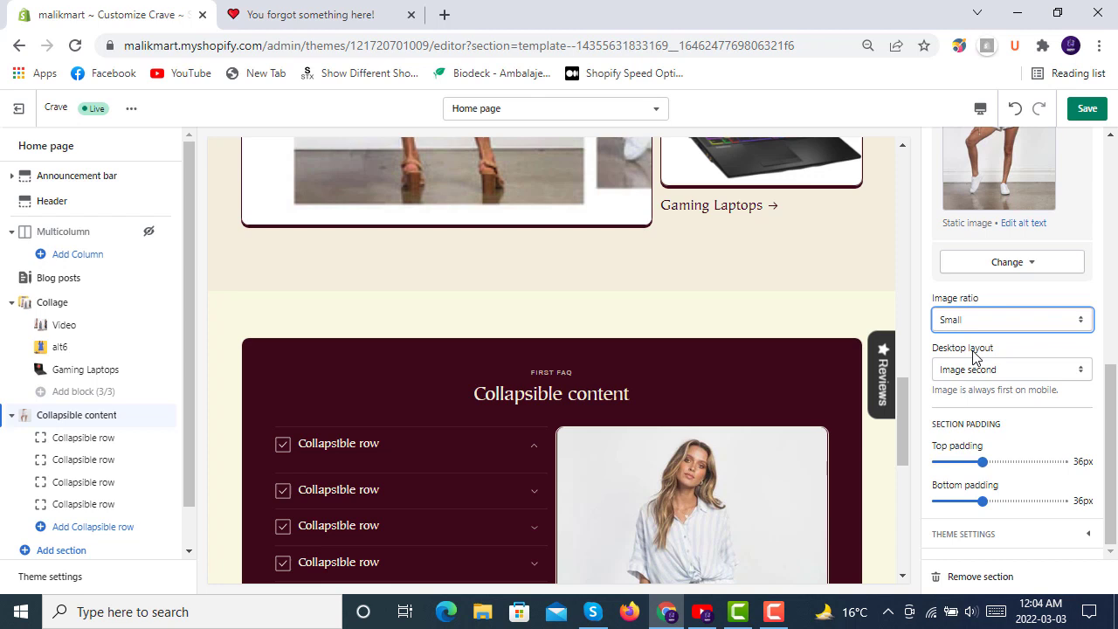
{"action": "left_click", "coordinate": [1011, 320]}
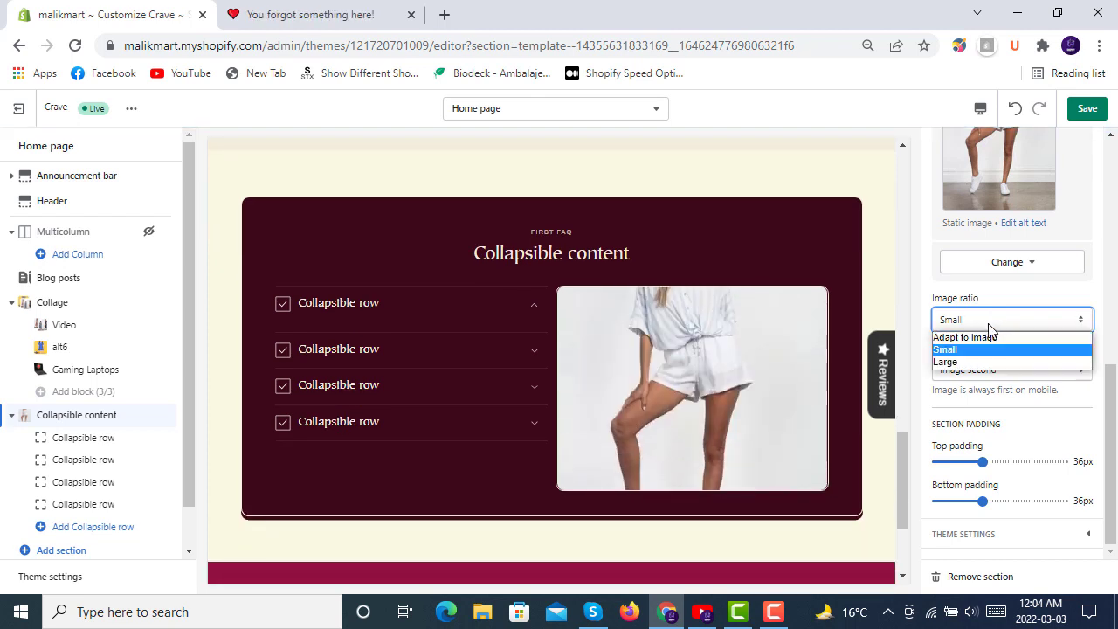
{"action": "left_click", "coordinate": [945, 361]}
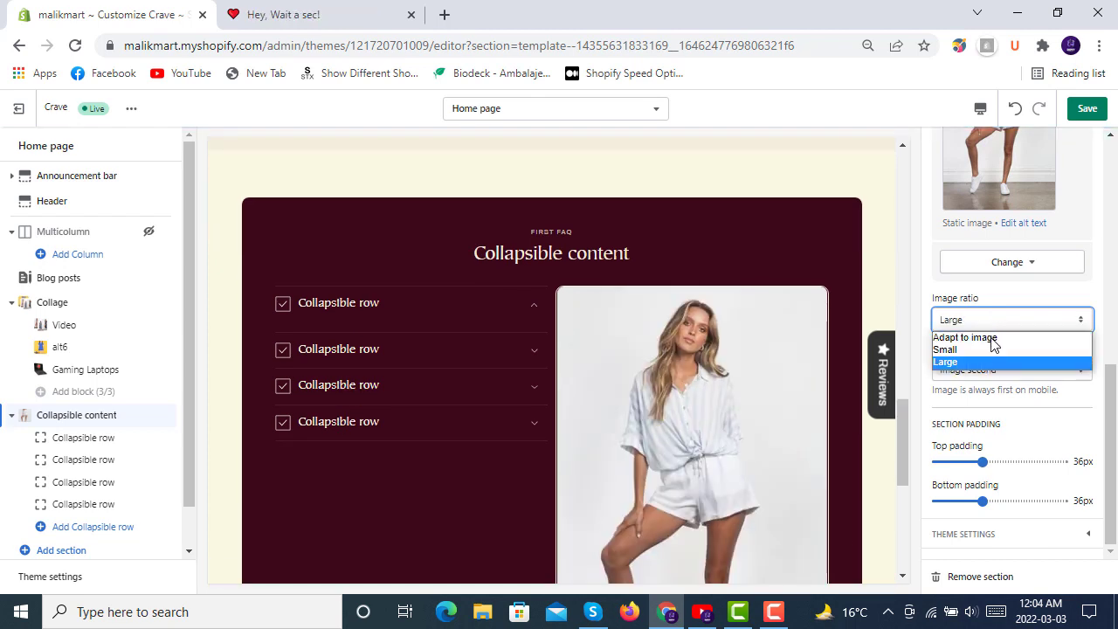
{"action": "left_click", "coordinate": [964, 337]}
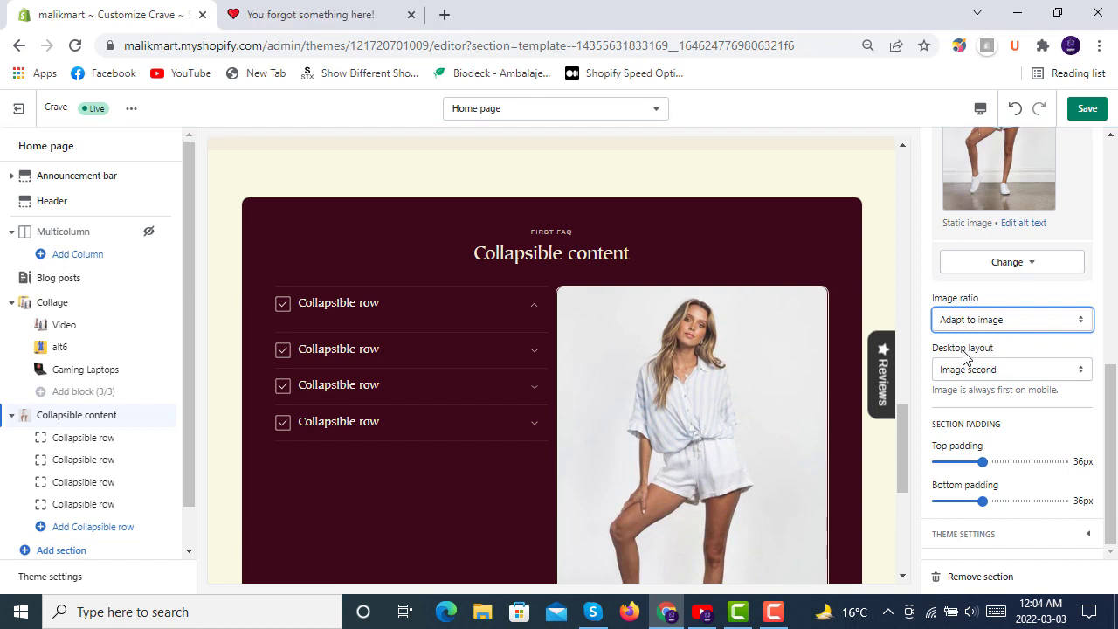
{"action": "left_click", "coordinate": [1011, 369]}
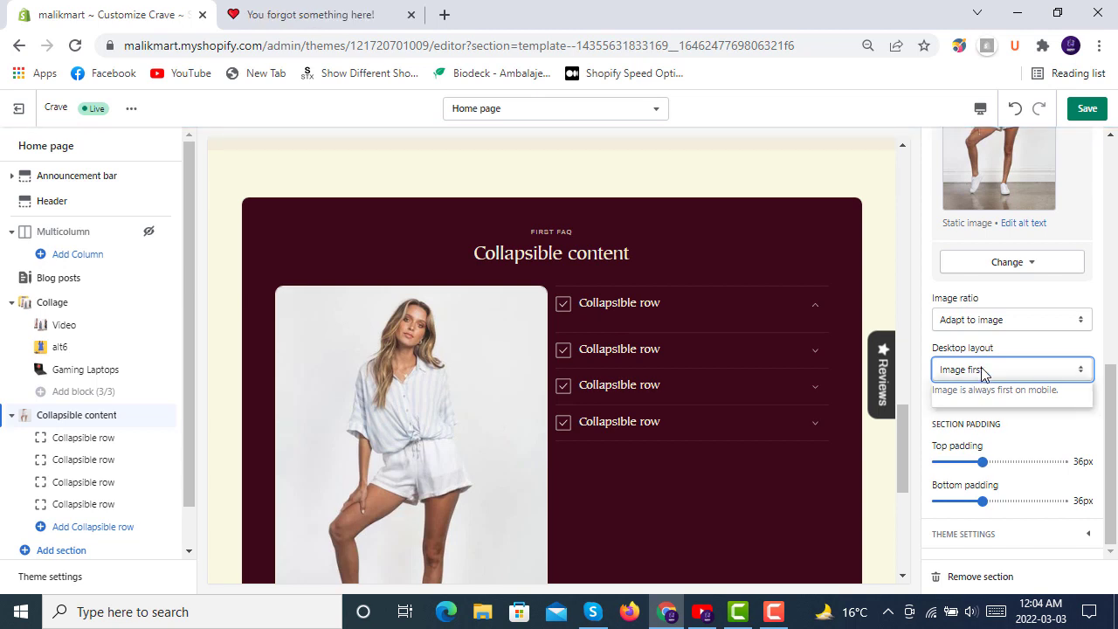
{"action": "left_click", "coordinate": [1011, 369]}
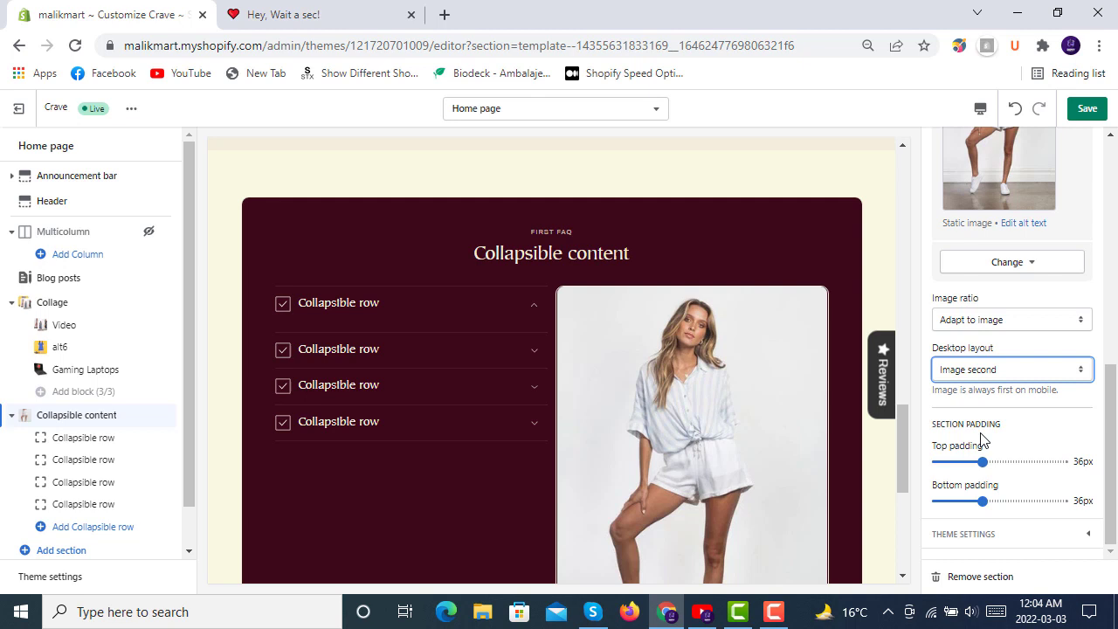
{"action": "left_click_drag", "start_coordinate": [985, 461], "coordinate": [1057, 462]}
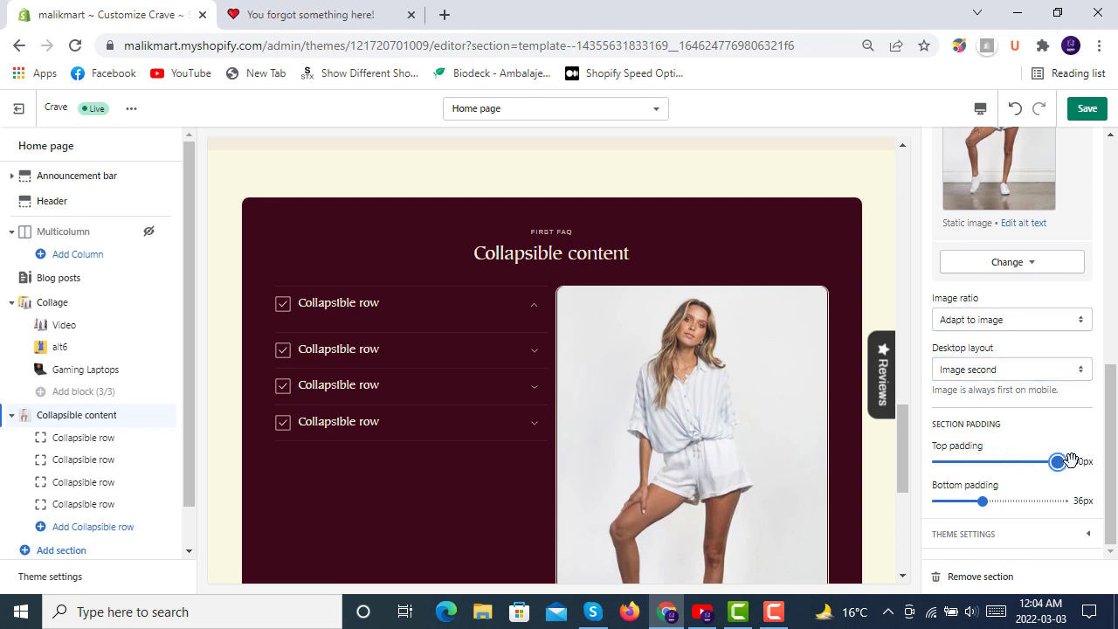
{"action": "left_click_drag", "start_coordinate": [1057, 461], "coordinate": [1081, 461]}
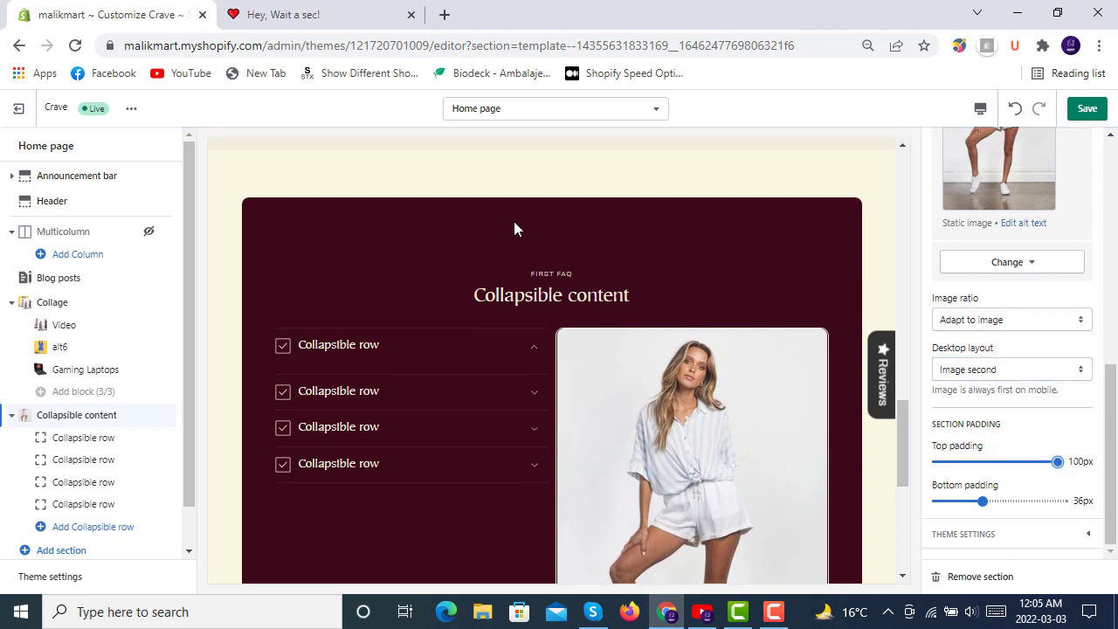
{"action": "left_click_drag", "start_coordinate": [1050, 461], "coordinate": [950, 462]}
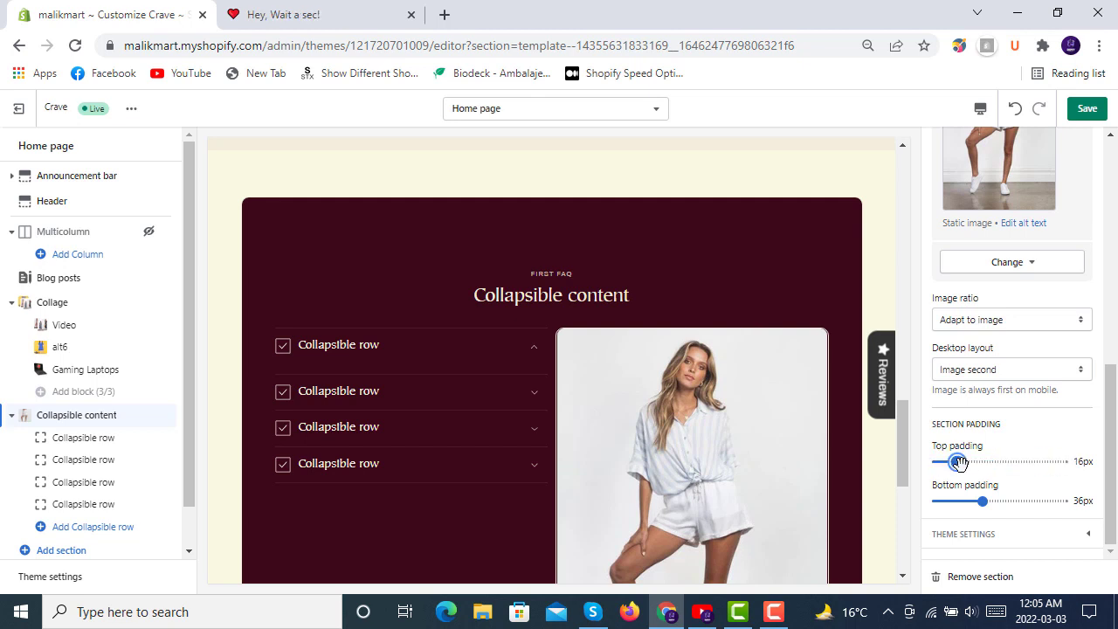
{"action": "left_click_drag", "start_coordinate": [950, 461], "coordinate": [982, 462]}
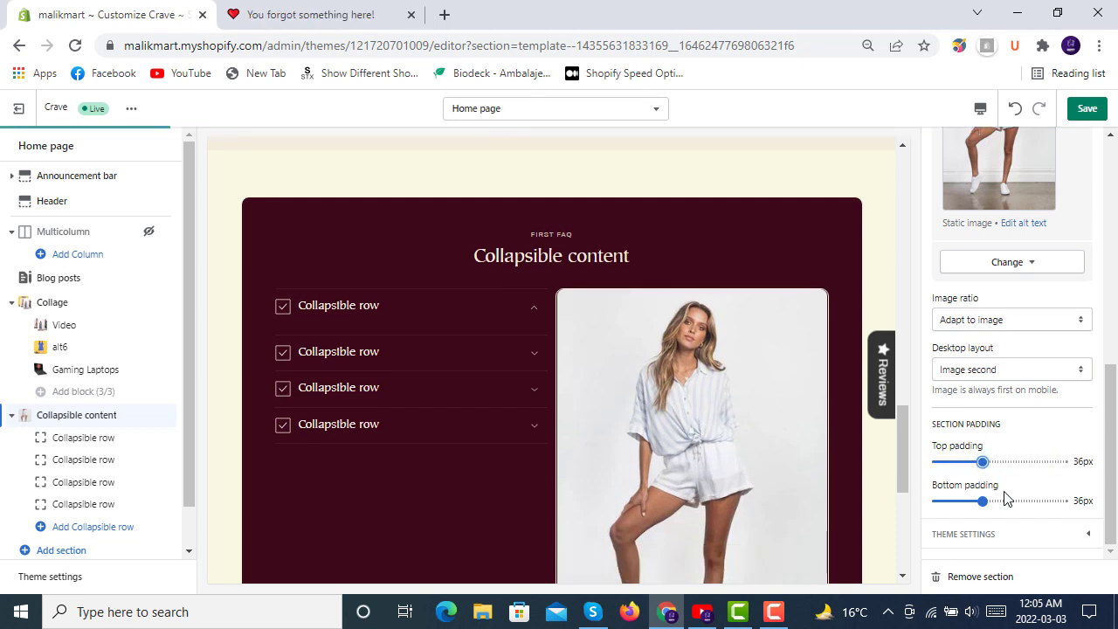
{"action": "left_click_drag", "start_coordinate": [983, 501], "coordinate": [1057, 501]}
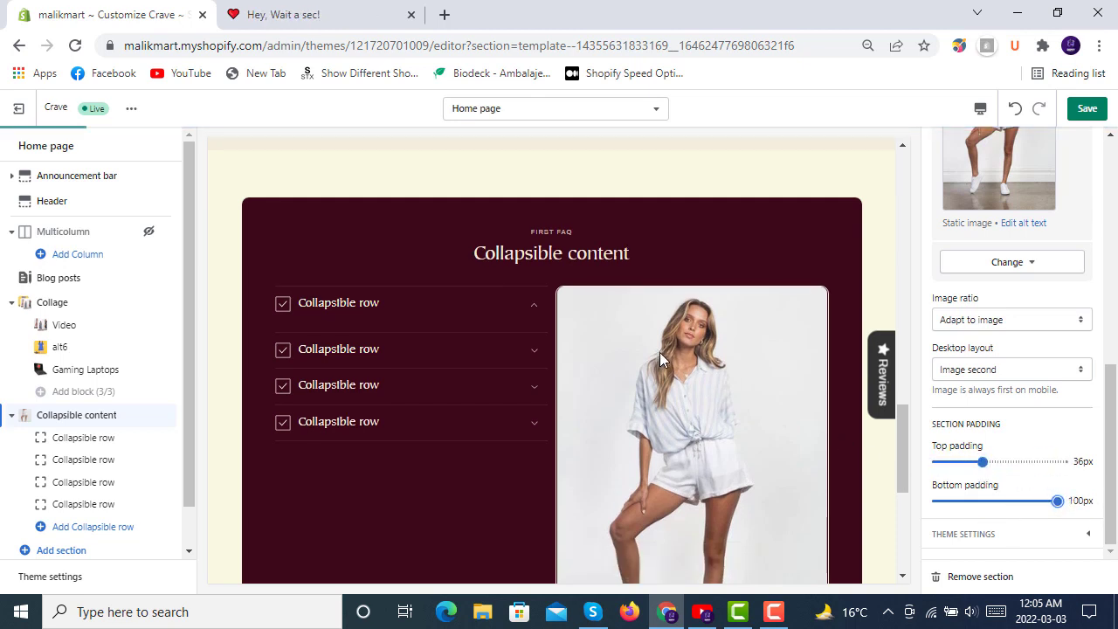
{"action": "scroll", "scroll_direction": "down", "scroll_amount": 3}
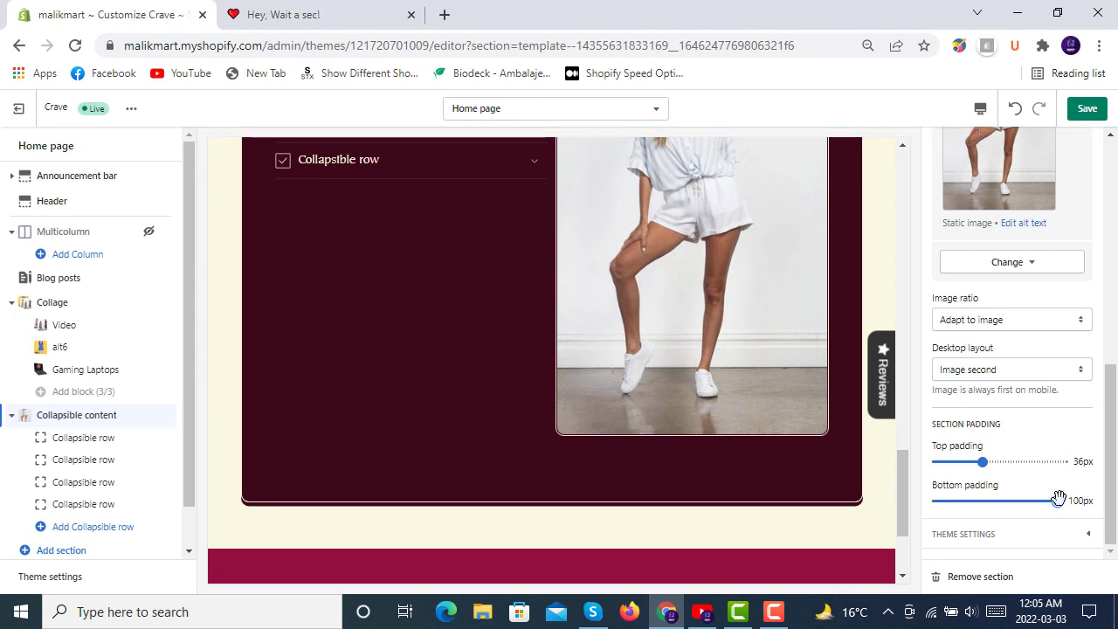
{"action": "left_click_drag", "start_coordinate": [1056, 499], "coordinate": [981, 499]}
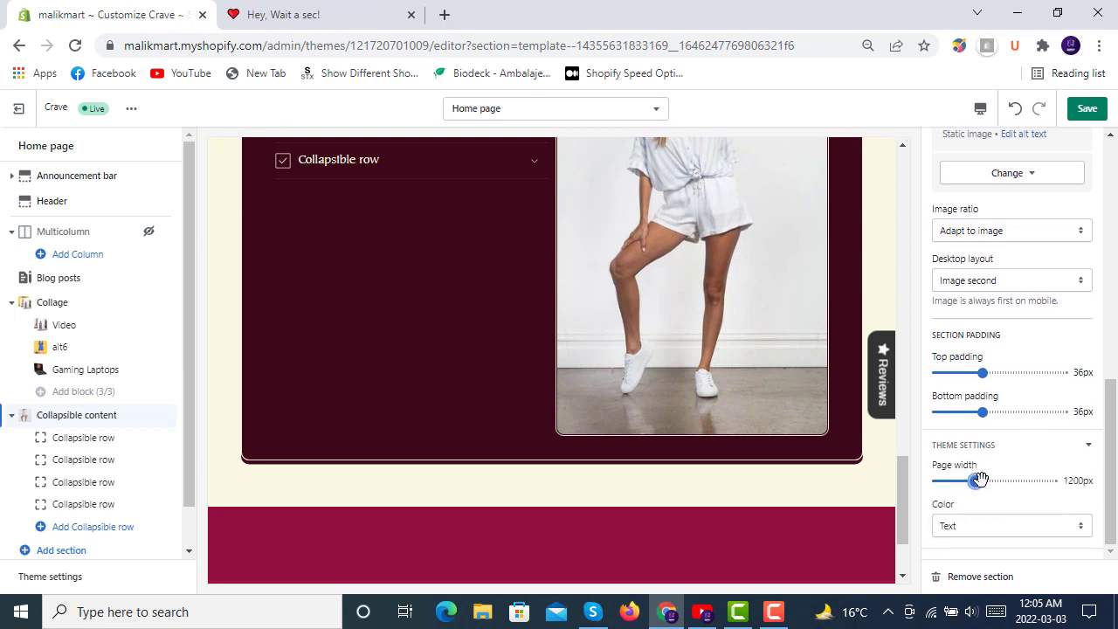
- Try a 1400px page width, then return it to 1200px
{"action": "left_click_drag", "start_coordinate": [976, 480], "coordinate": [1016, 480]}
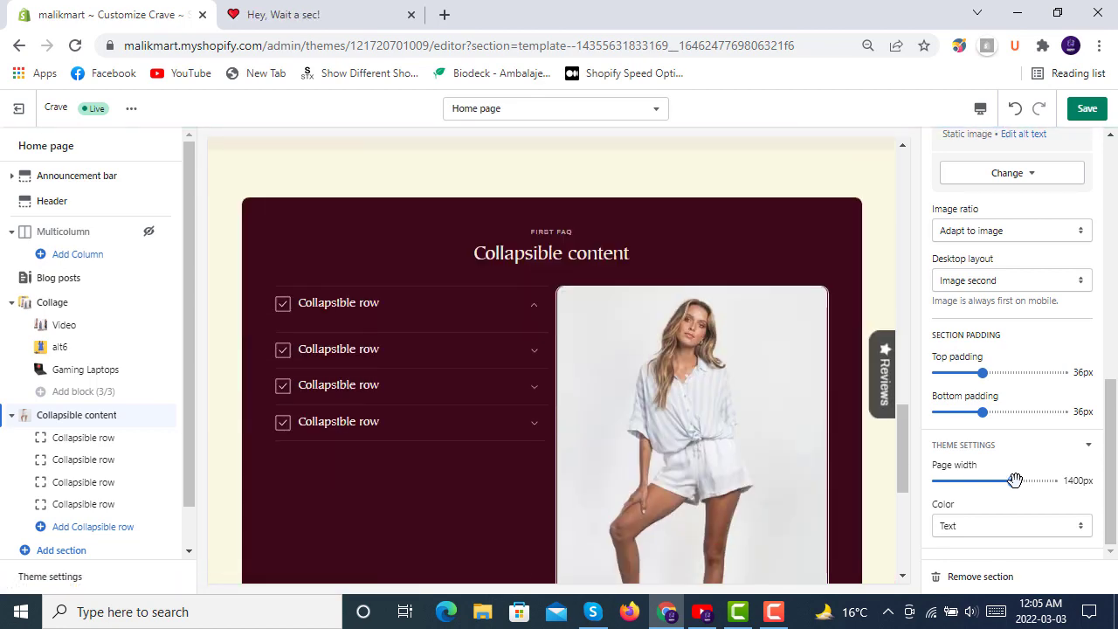
{"action": "left_click_drag", "start_coordinate": [1013, 480], "coordinate": [981, 481]}
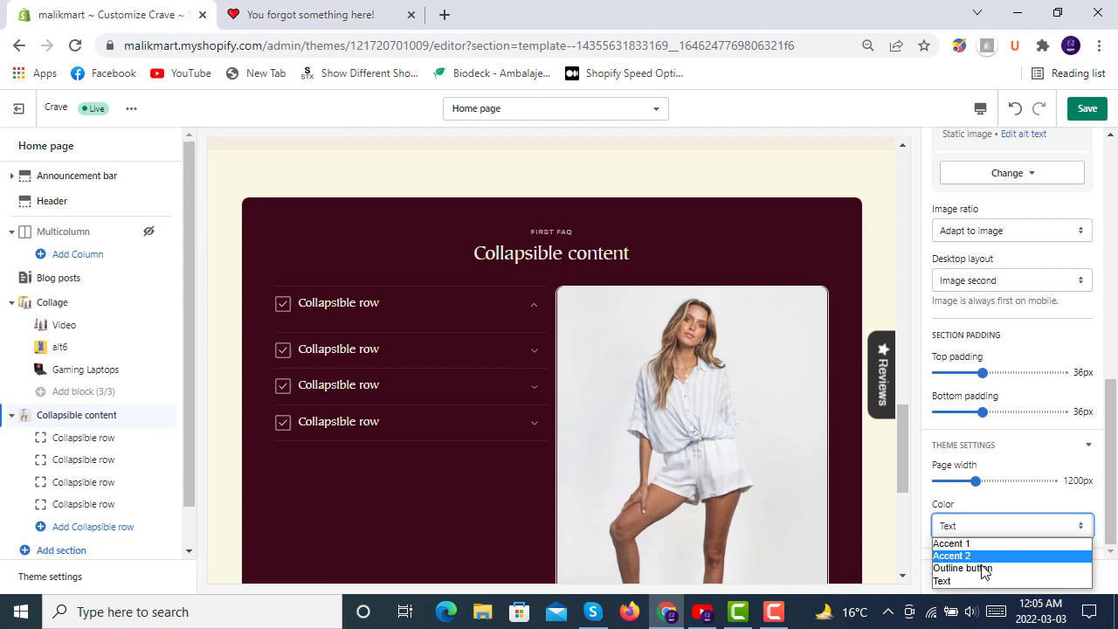
{"action": "mouse_move", "coordinate": [963, 568]}
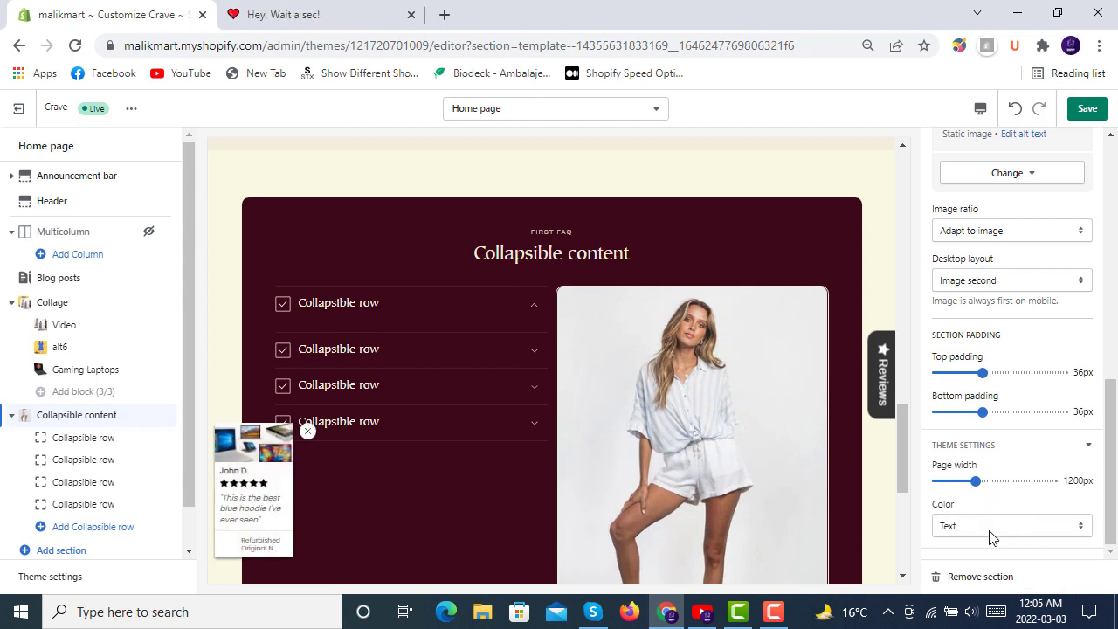
{"action": "left_click", "coordinate": [1011, 525]}
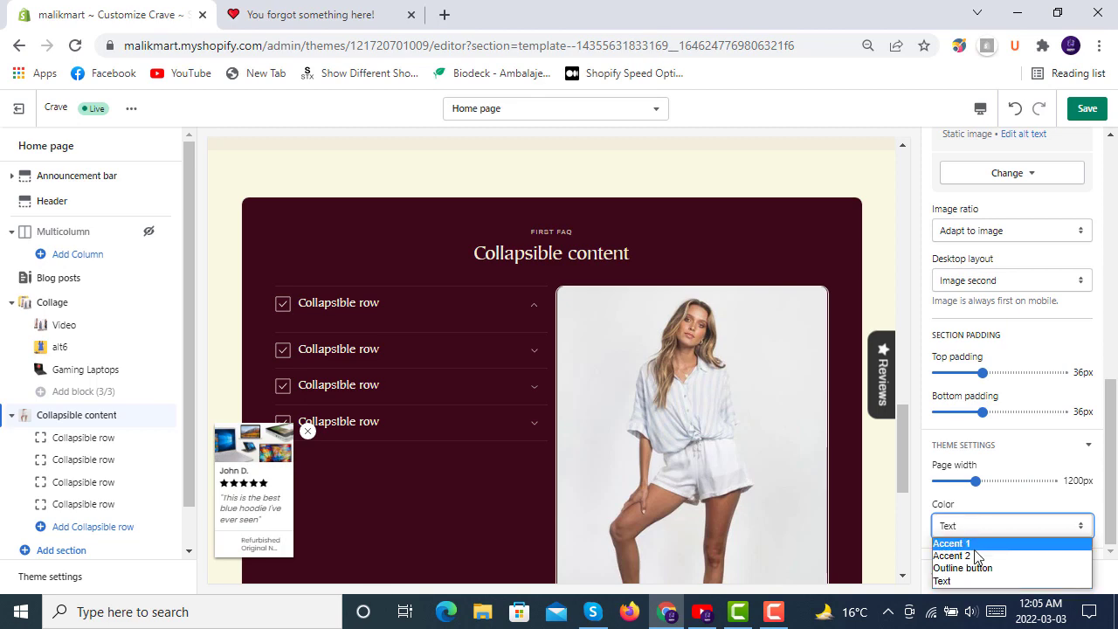
{"action": "left_click", "coordinate": [951, 543]}
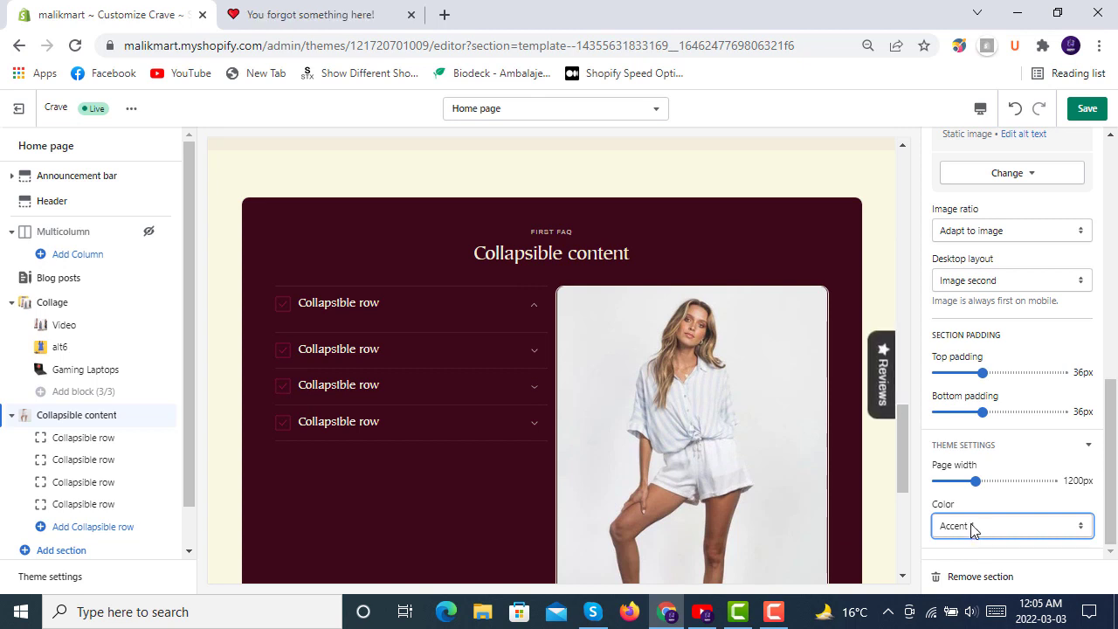
{"action": "left_click", "coordinate": [1011, 525]}
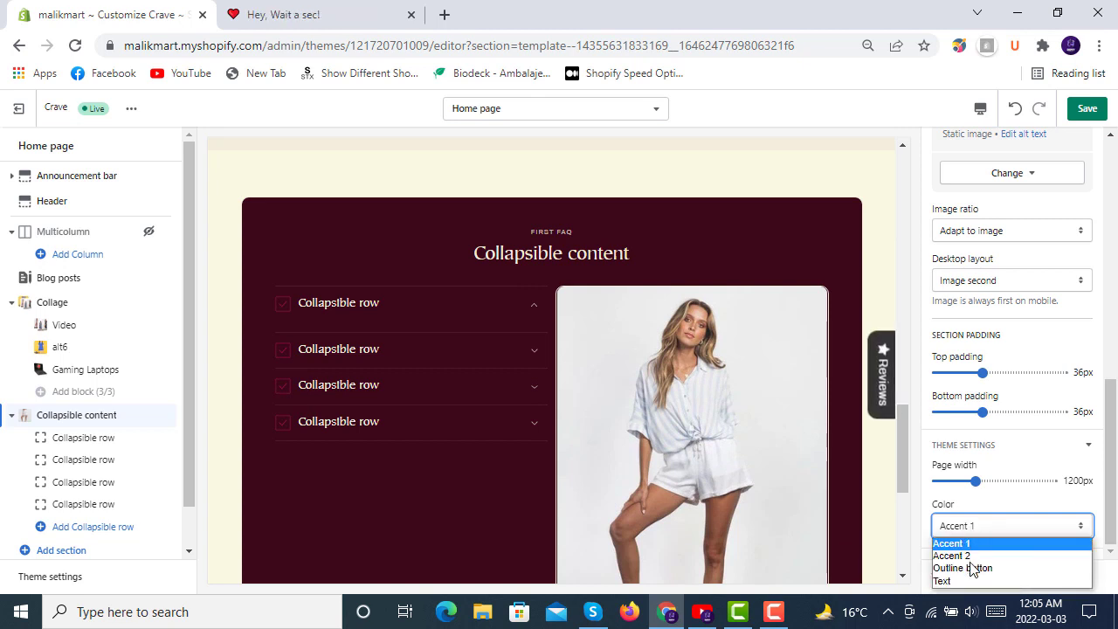
{"action": "left_click", "coordinate": [943, 580]}
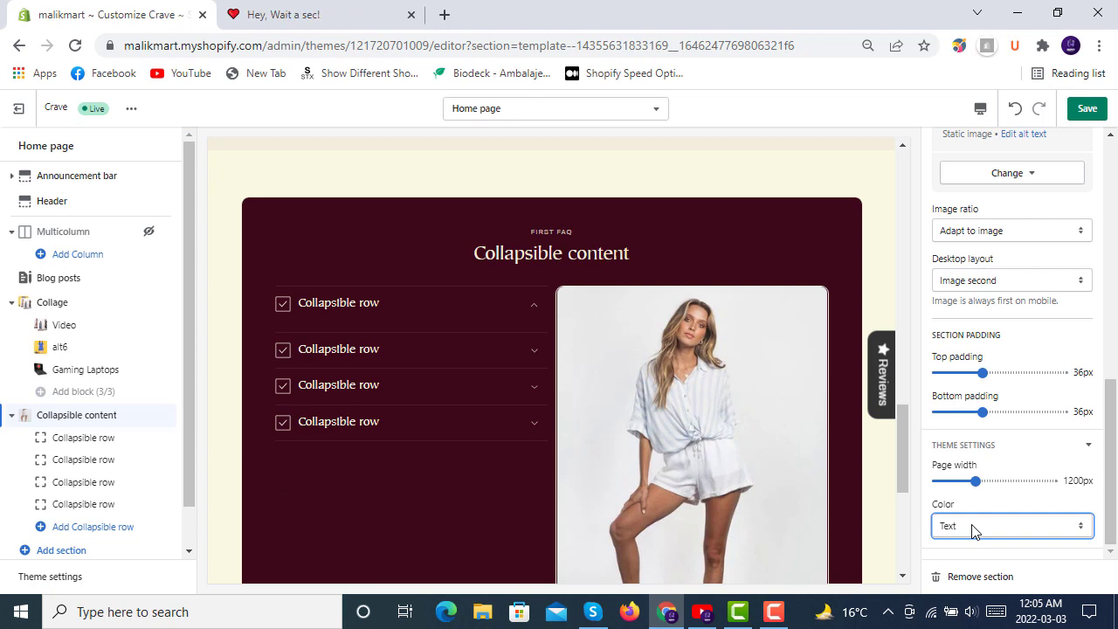
{"action": "mouse_move", "coordinate": [720, 482]}
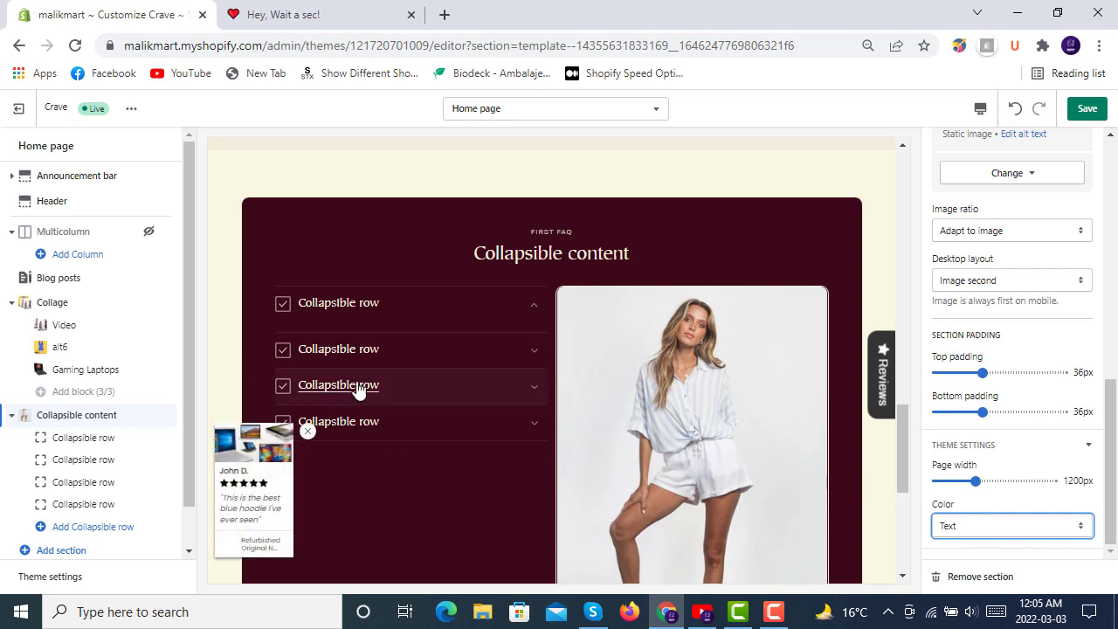
{"action": "mouse_move", "coordinate": [472, 389]}
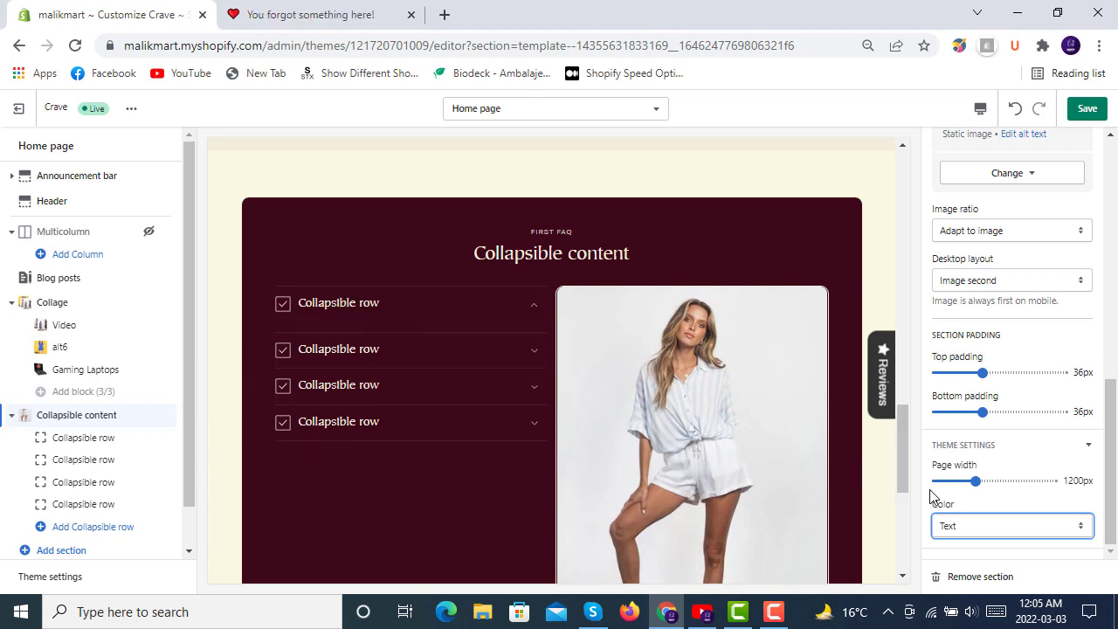
- Save the Crave home page changes
{"action": "left_click", "coordinate": [1087, 108]}
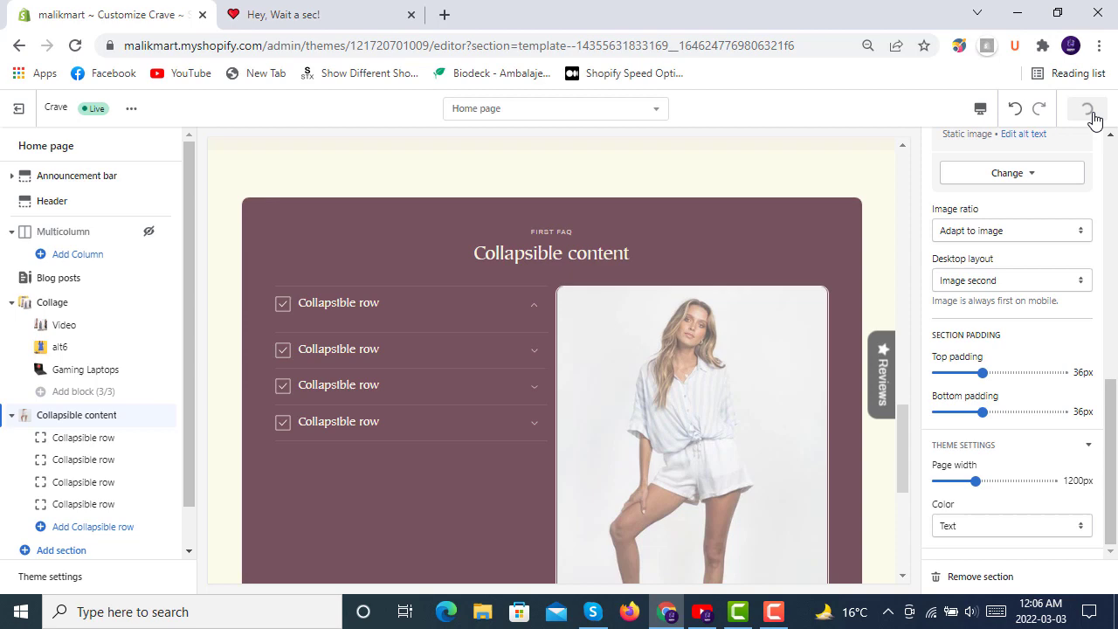
{"action": "left_click", "coordinate": [1087, 109]}
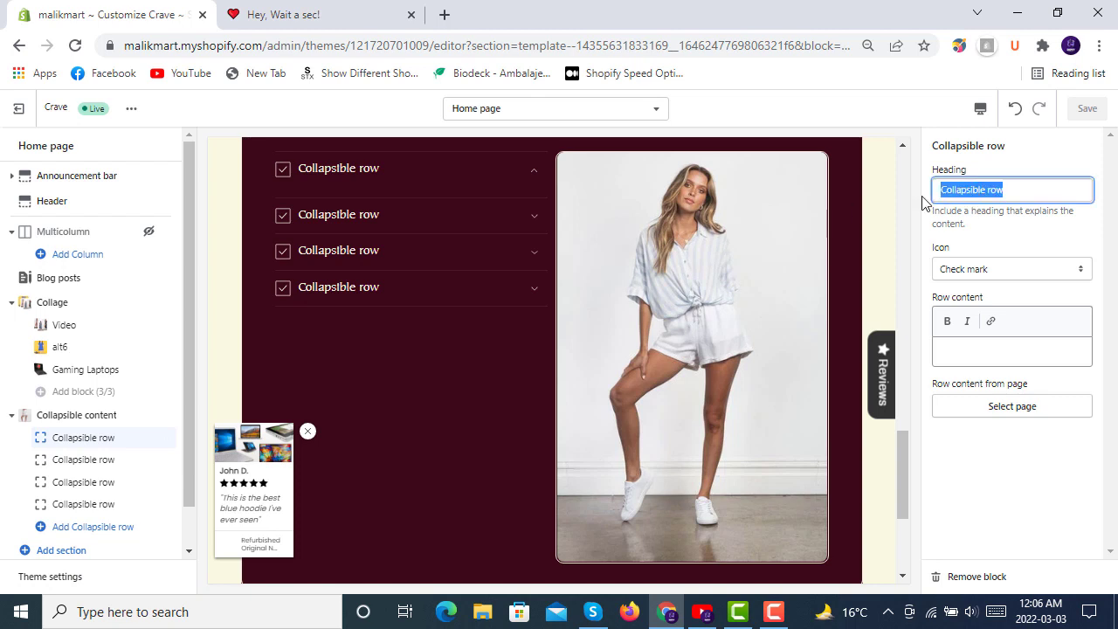
- Enter 'First FAQ' as the first collapsible row's heading
{"action": "type", "text": "F"}
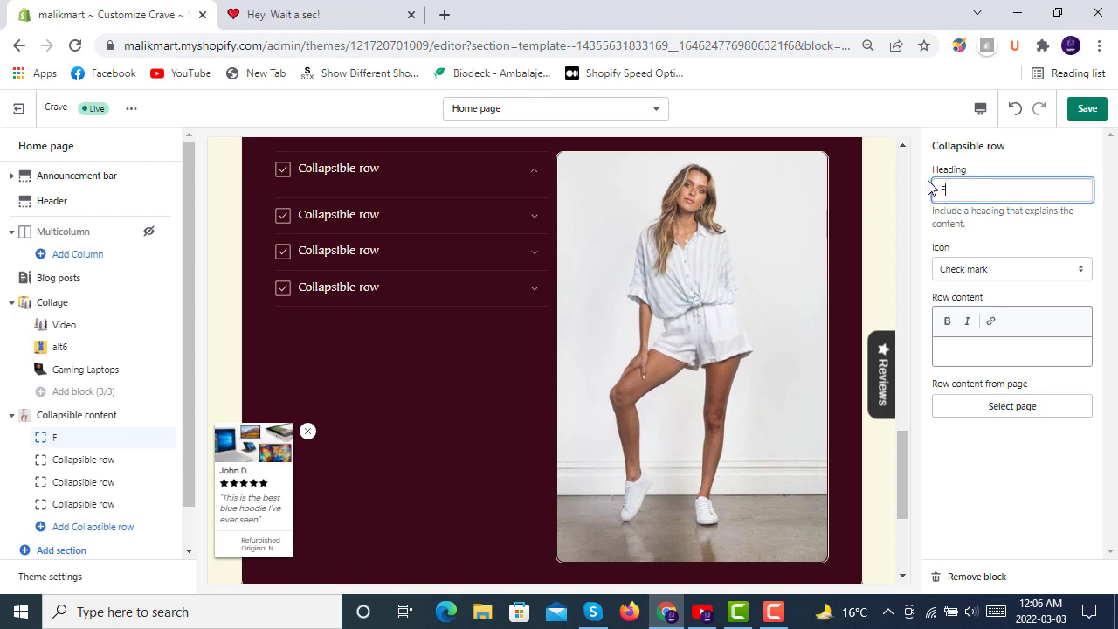
{"action": "type", "text": "irst FAQ"}
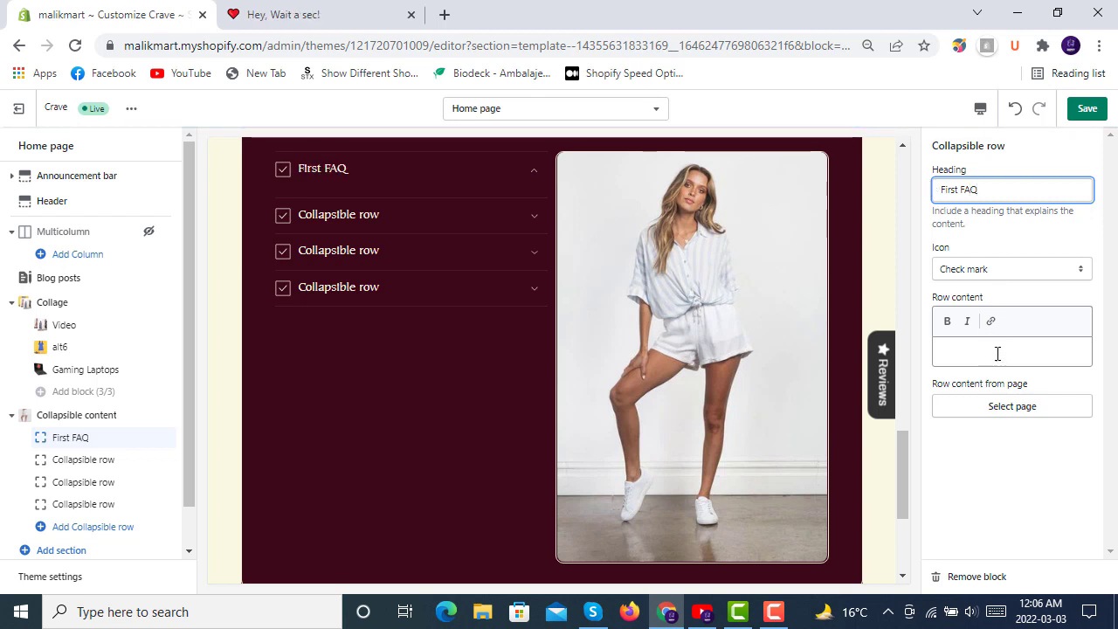
- Write 'hello do subscribe our channeland press the bell' as the First FAQ row content
{"action": "left_click", "coordinate": [1011, 351]}
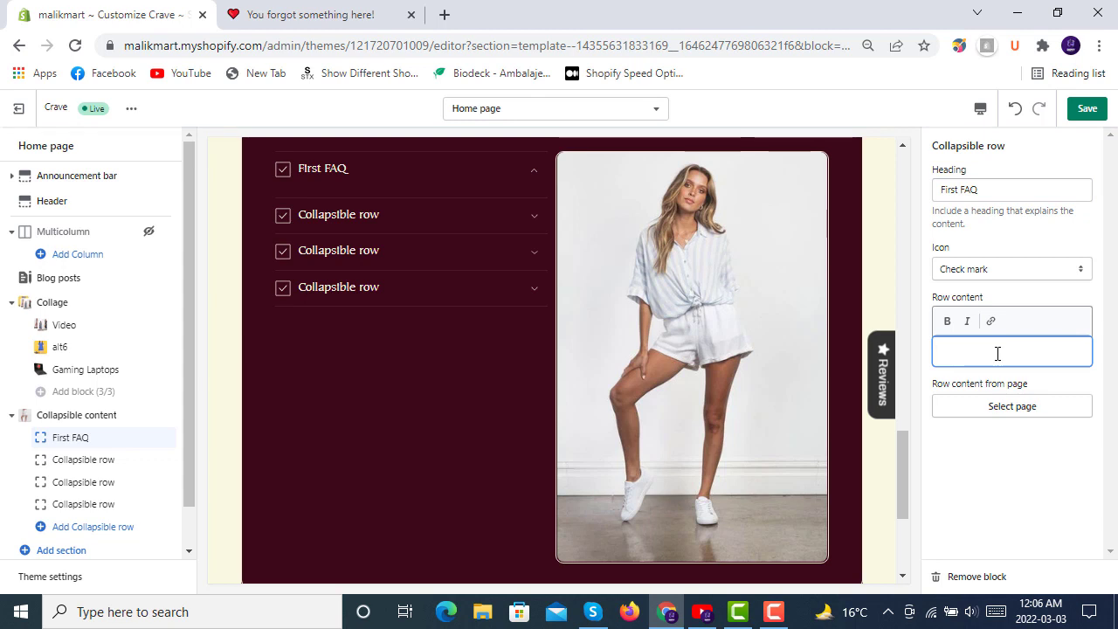
{"action": "type", "text": "hello do subscribe"}
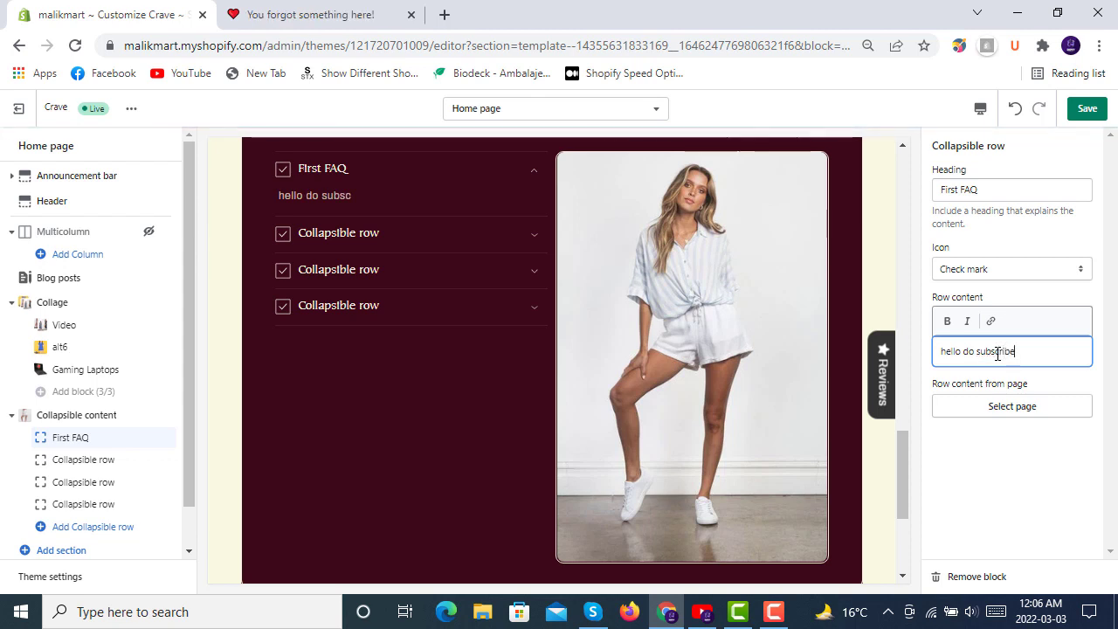
{"action": "type", "text": "our channel"}
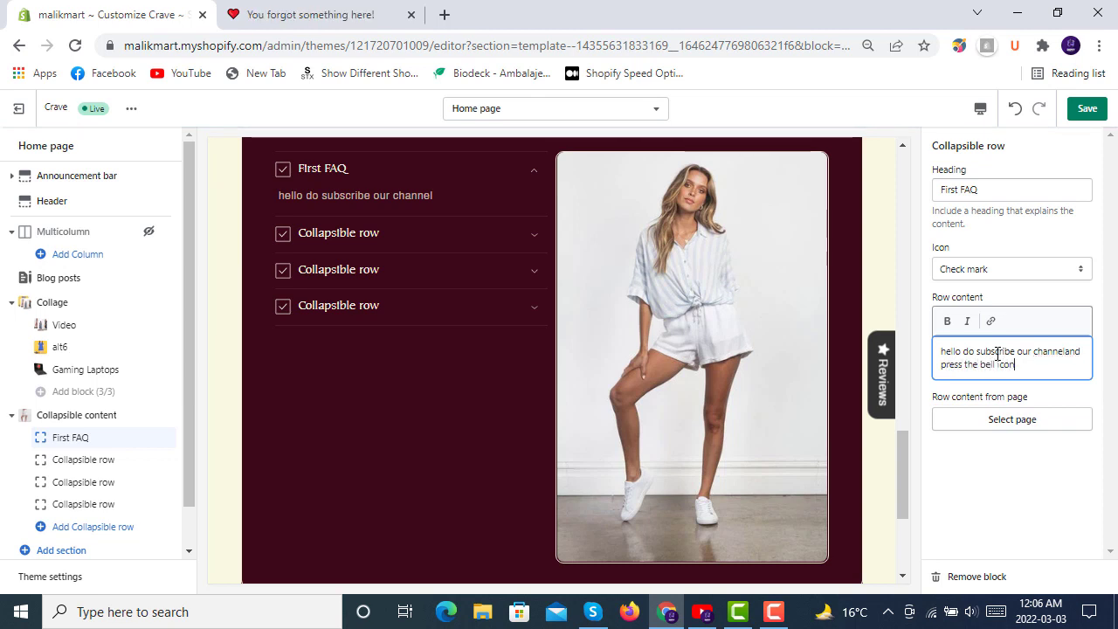
{"action": "type", "text": "and press the bell icon"}
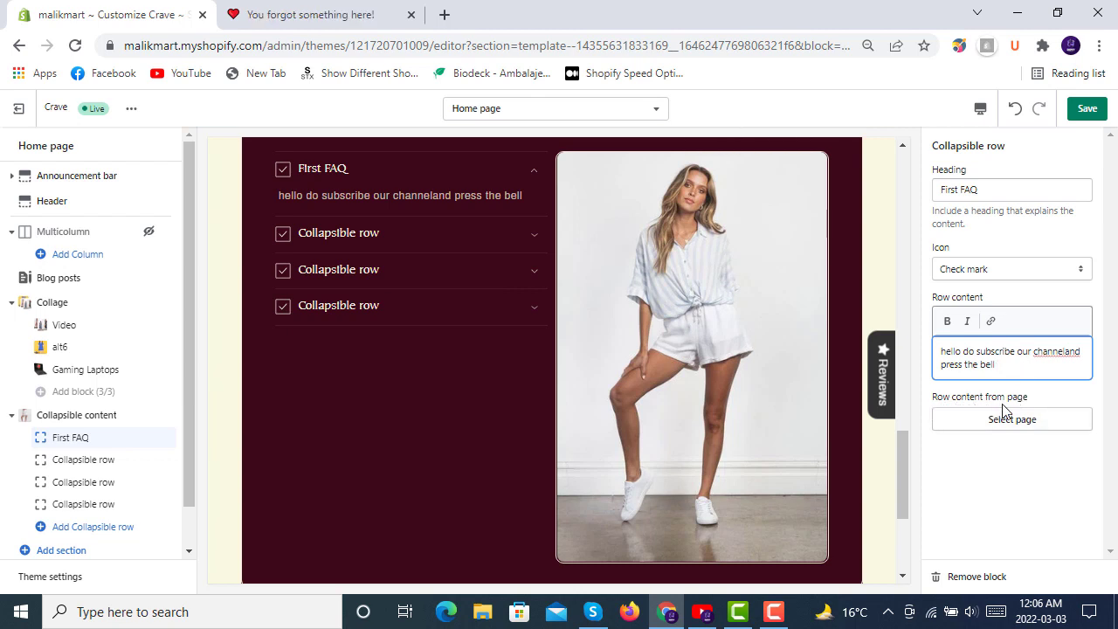
- Choose the Contact Us page as the First FAQ row's content page
{"action": "left_click", "coordinate": [1011, 419]}
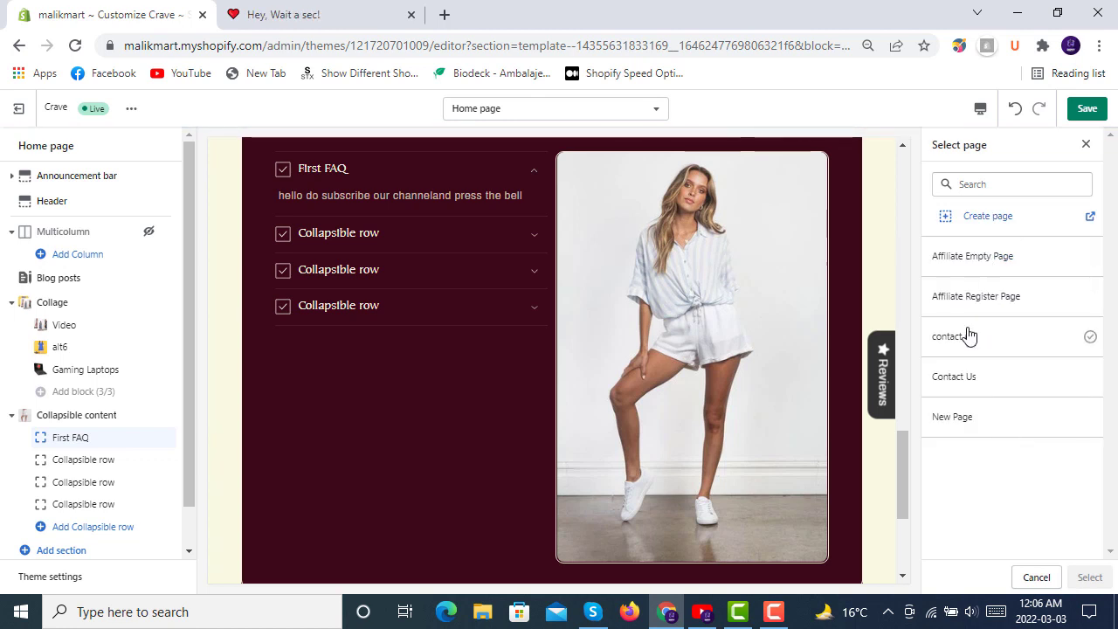
{"action": "left_click", "coordinate": [952, 376]}
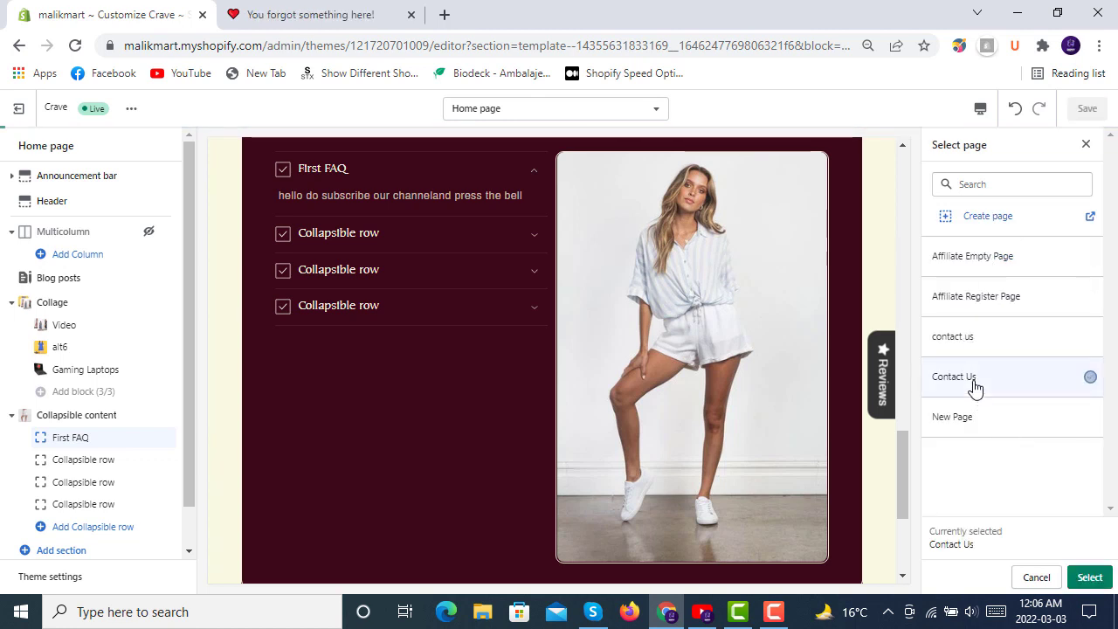
{"action": "left_click", "coordinate": [976, 376]}
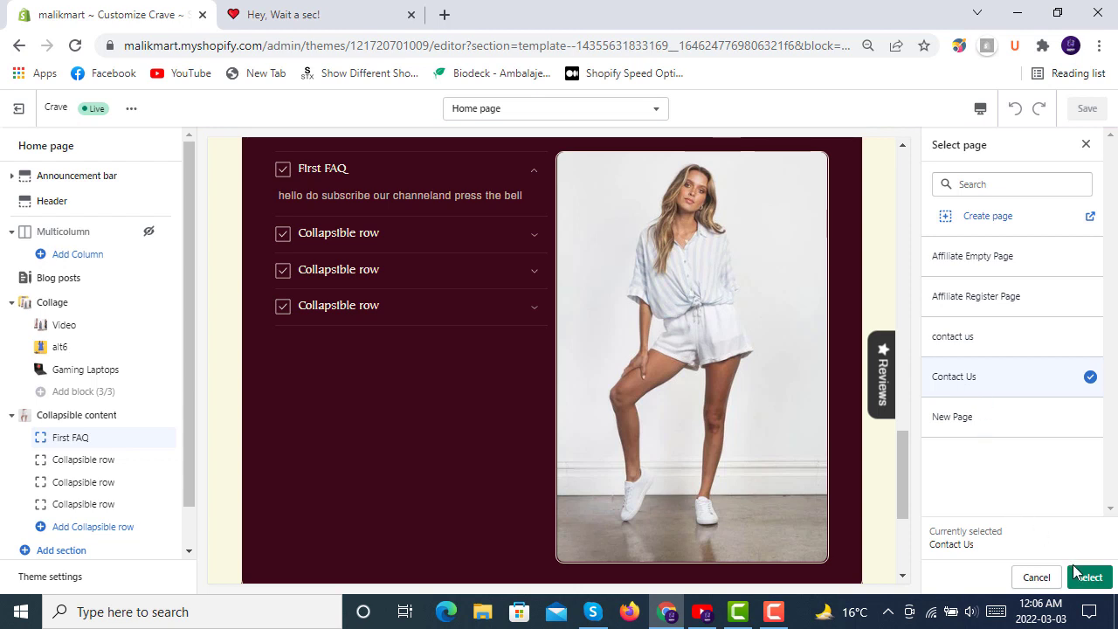
{"action": "left_click", "coordinate": [1087, 576]}
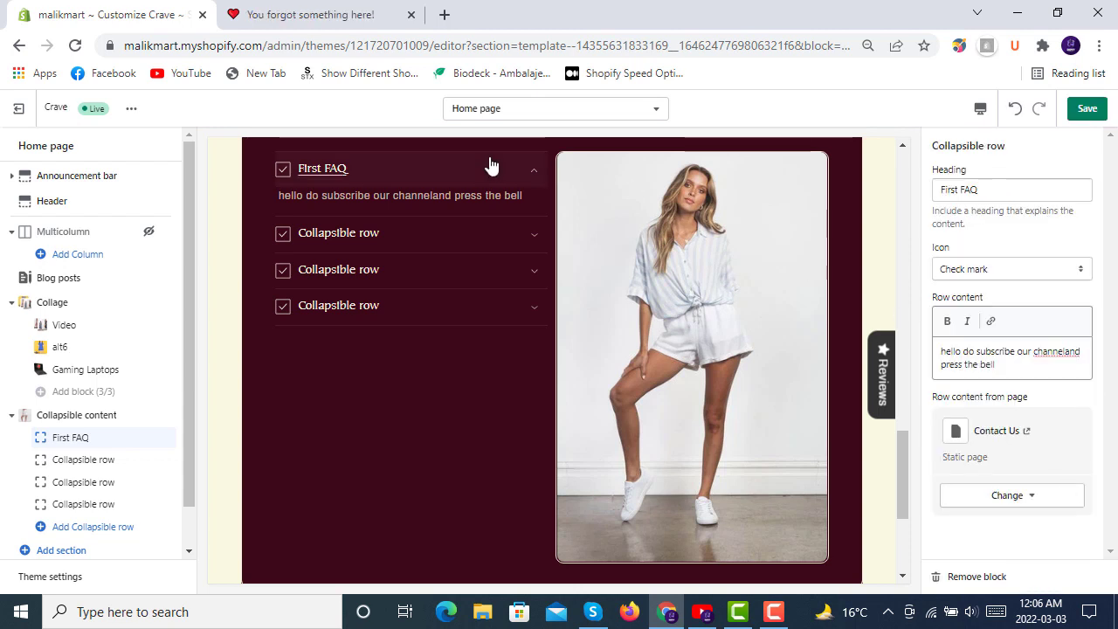
{"action": "mouse_move", "coordinate": [362, 172]}
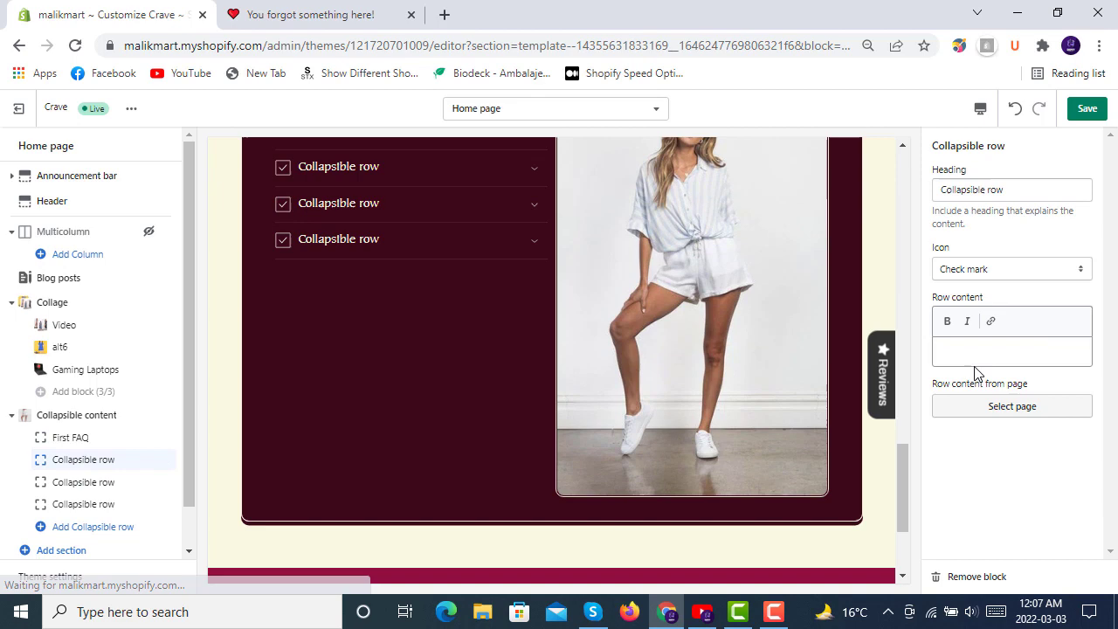
- Save the theme editor changes and open the live store tab to preview
{"action": "left_click", "coordinate": [1011, 351]}
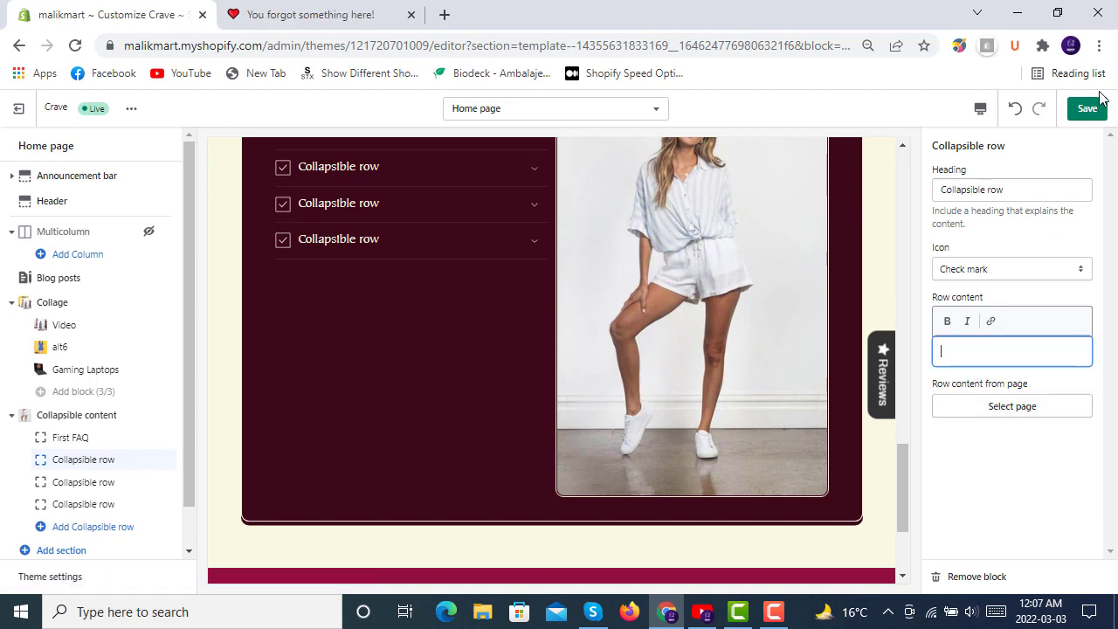
{"action": "left_click", "coordinate": [1086, 108]}
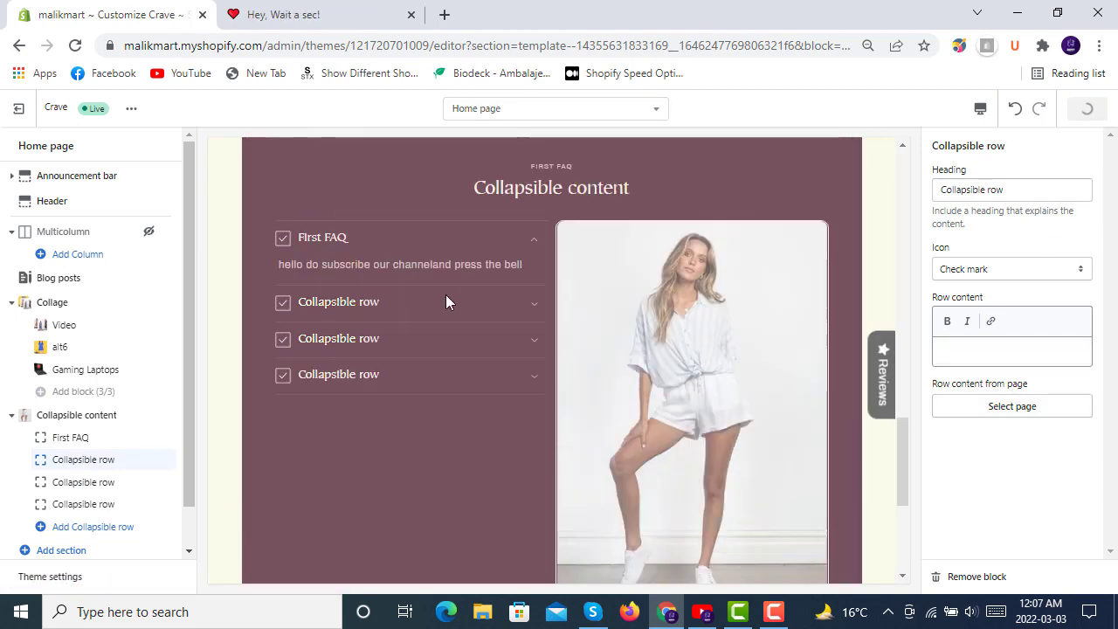
{"action": "left_click", "coordinate": [1086, 108]}
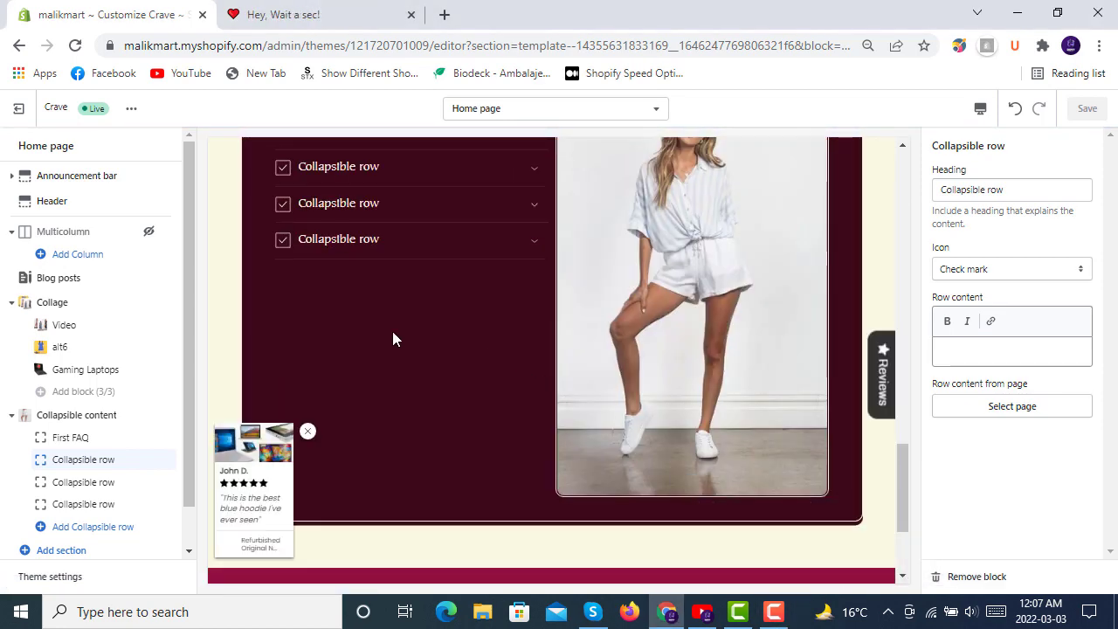
{"action": "left_click", "coordinate": [319, 15]}
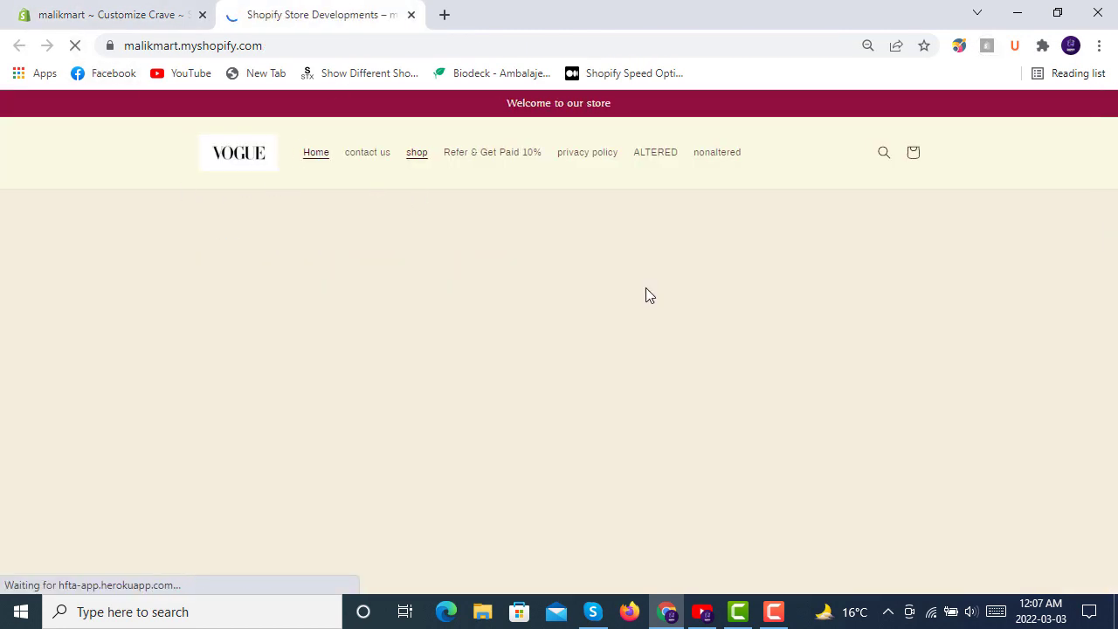
- Scroll to Collapsible content and toggle the First FAQ row closed and open again
{"action": "scroll", "scroll_direction": "down", "scroll_amount": 3}
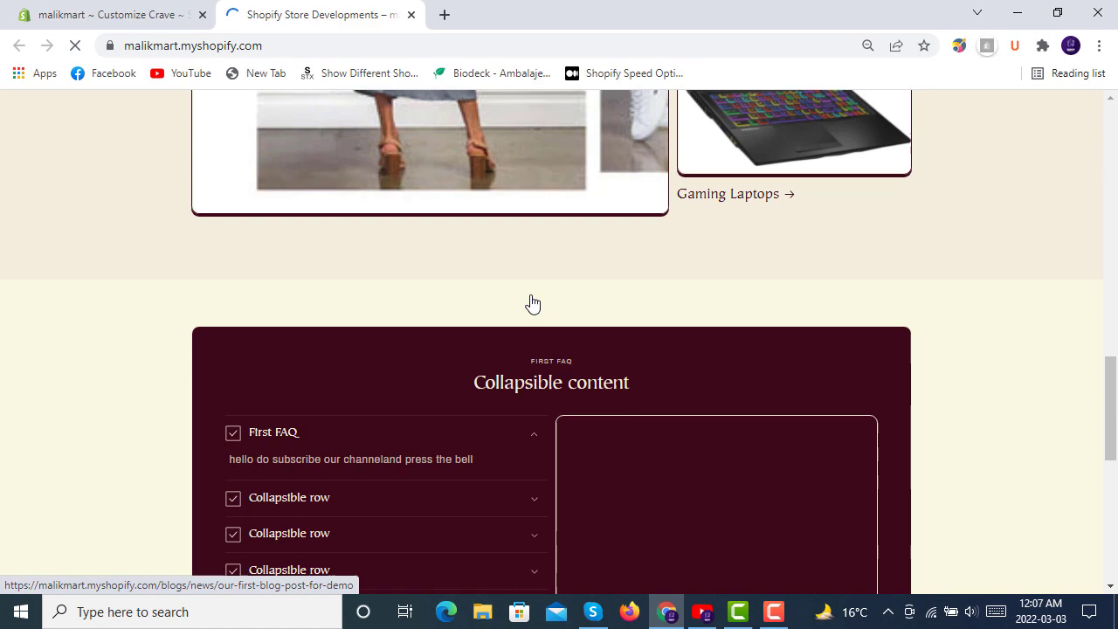
{"action": "scroll", "scroll_direction": "down", "scroll_amount": 3}
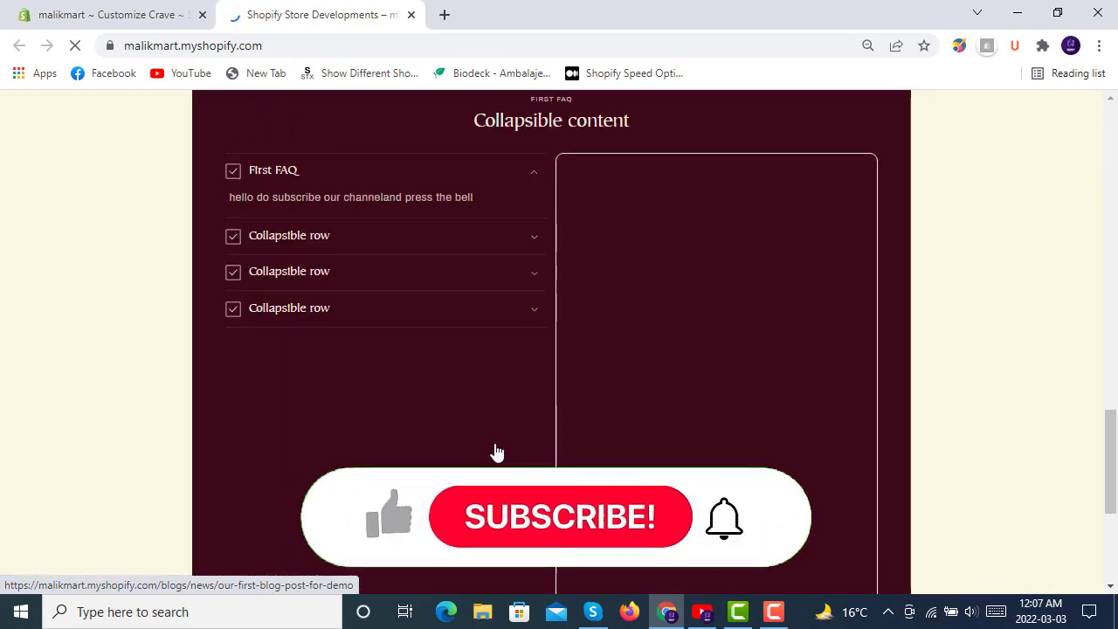
{"action": "scroll", "scroll_direction": "down", "scroll_amount": 3}
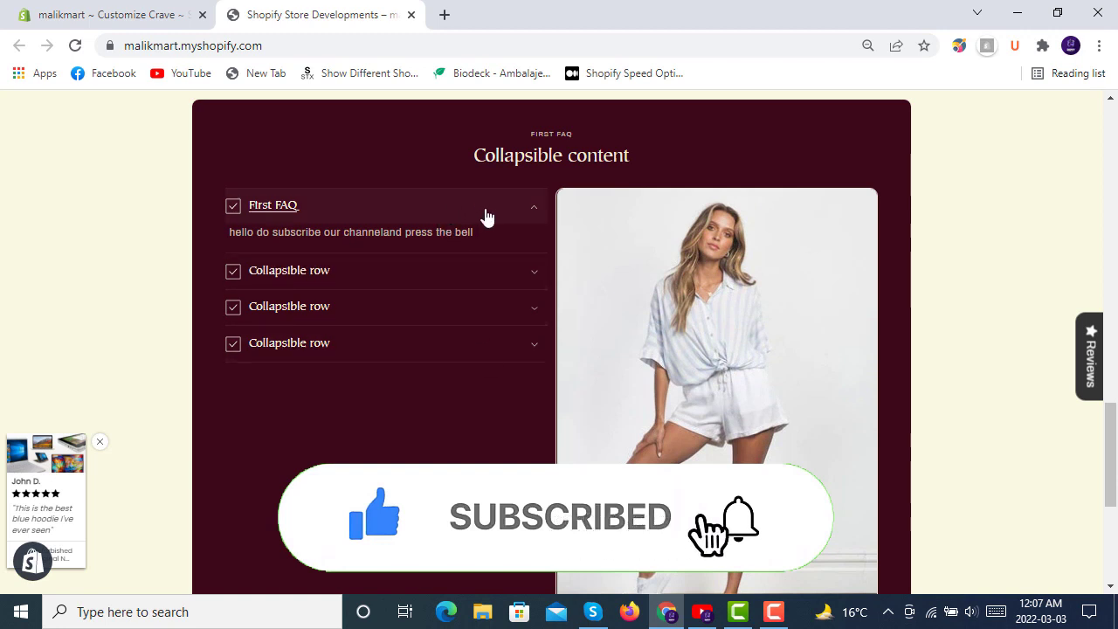
{"action": "left_click", "coordinate": [534, 207]}
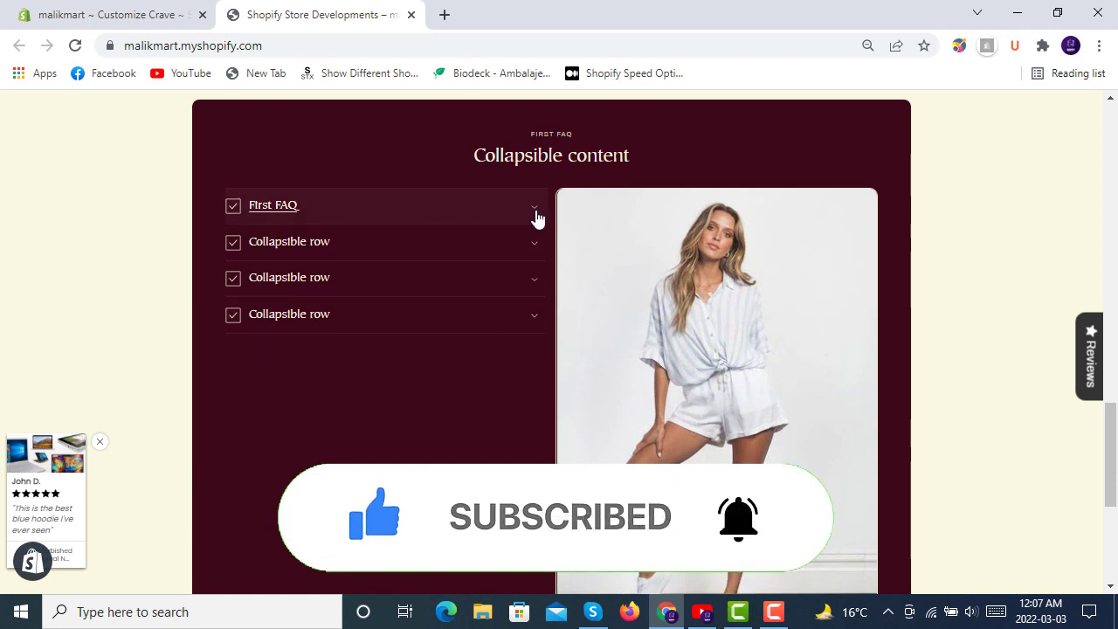
{"action": "left_click", "coordinate": [100, 442]}
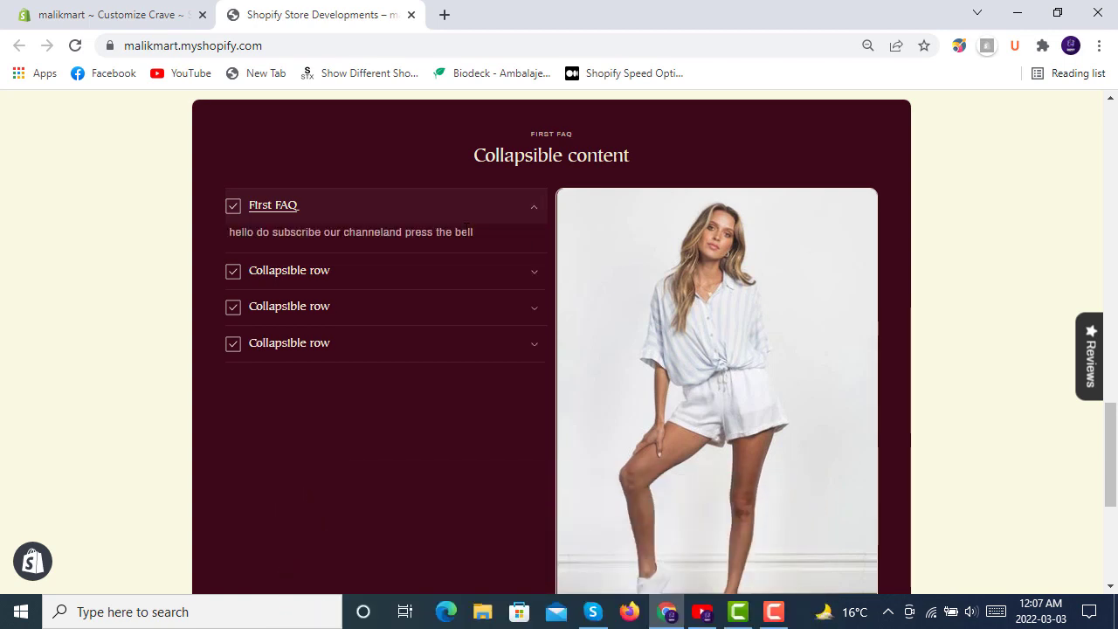
{"action": "left_click", "coordinate": [274, 205]}
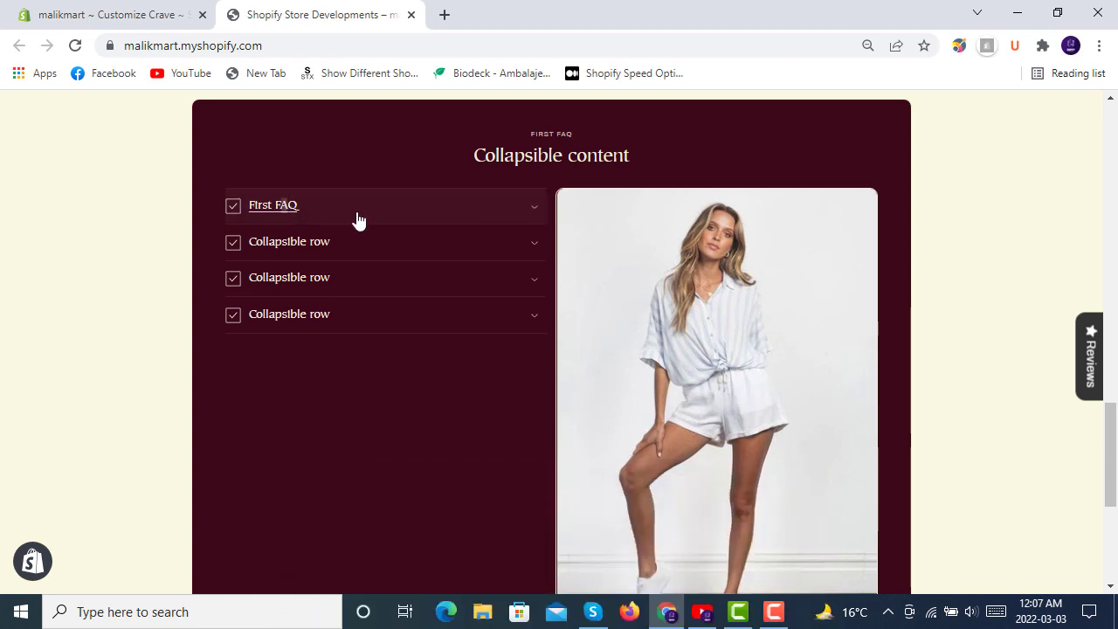
{"action": "mouse_move", "coordinate": [280, 205]}
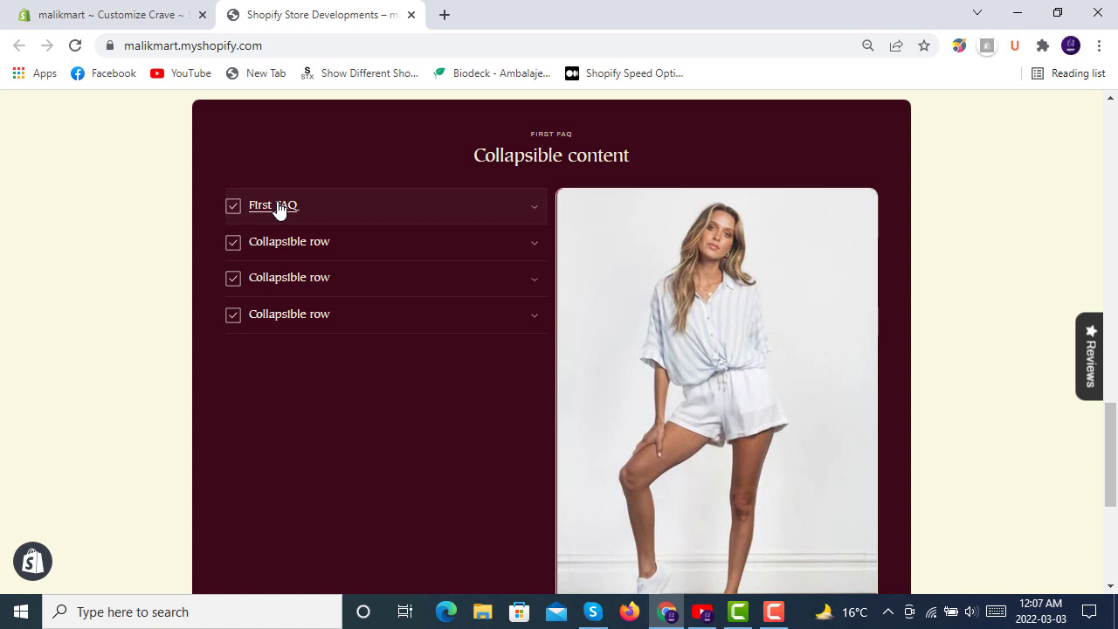
{"action": "left_click", "coordinate": [274, 205]}
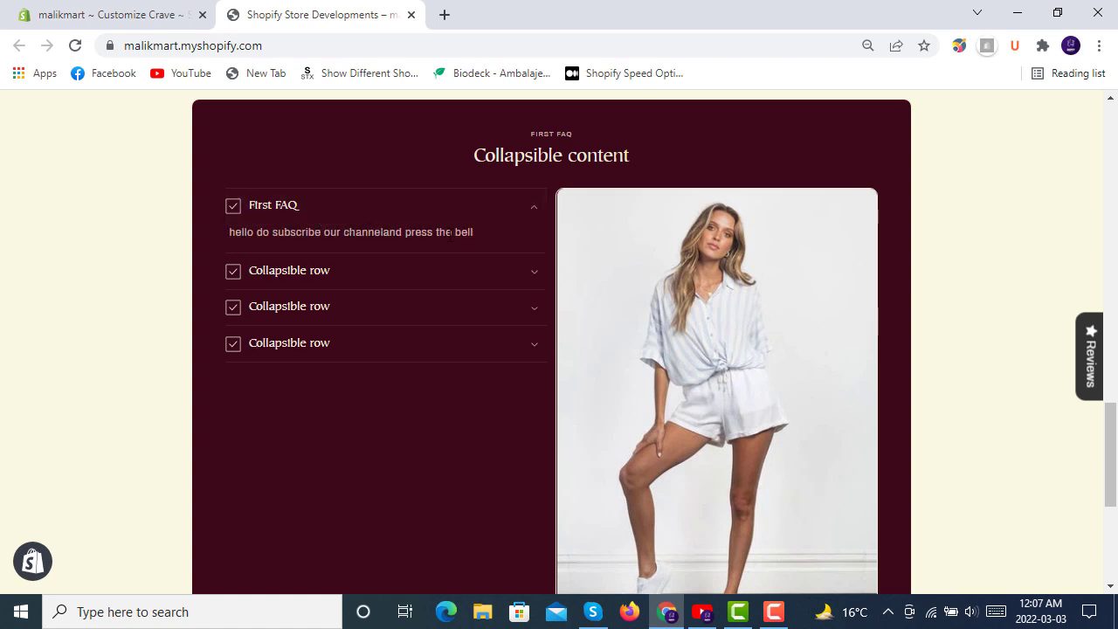